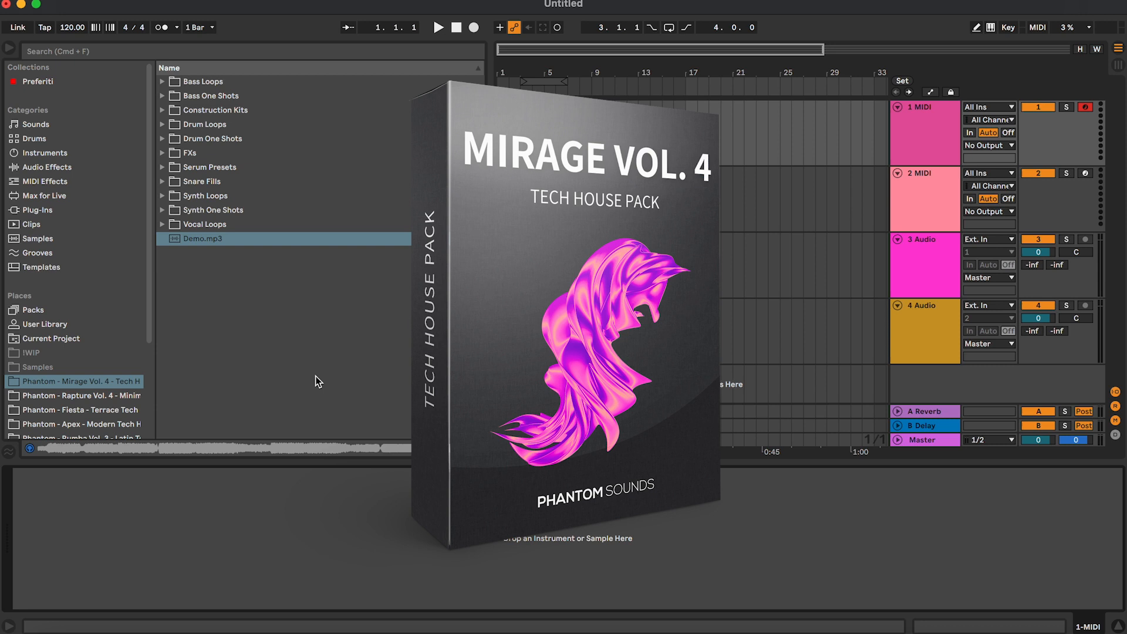
pyautogui.moveTo(258, 92)
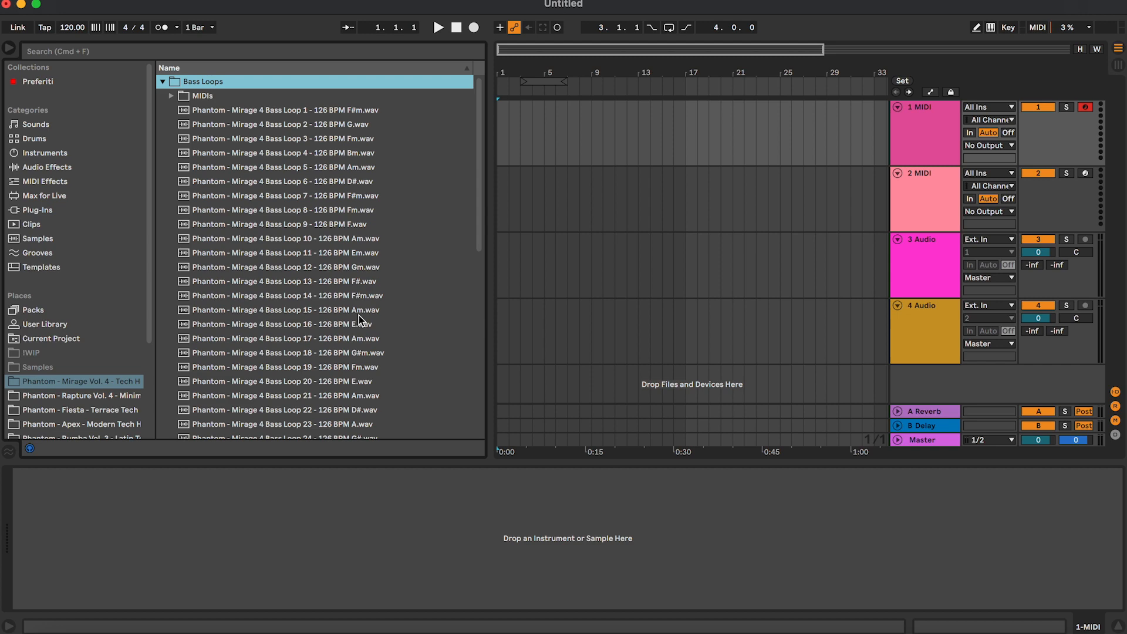
# Preview a bass loop and the Bass Loop 6 MIDI file, then switch to the Bass One Shots folder.
pyautogui.click(288, 324)
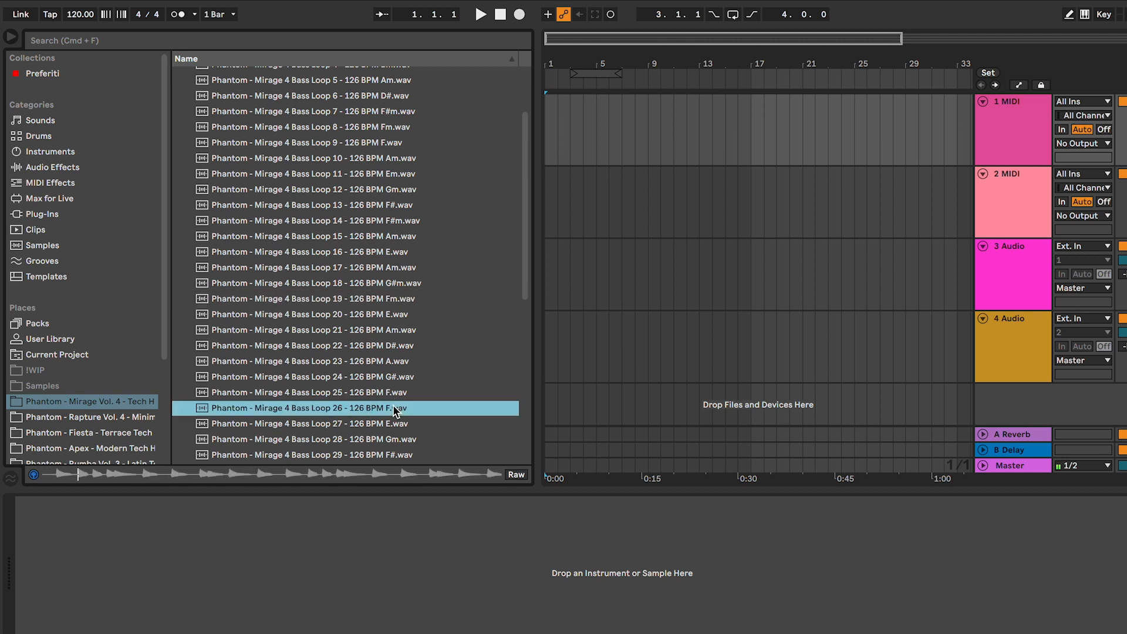
pyautogui.moveTo(389, 300)
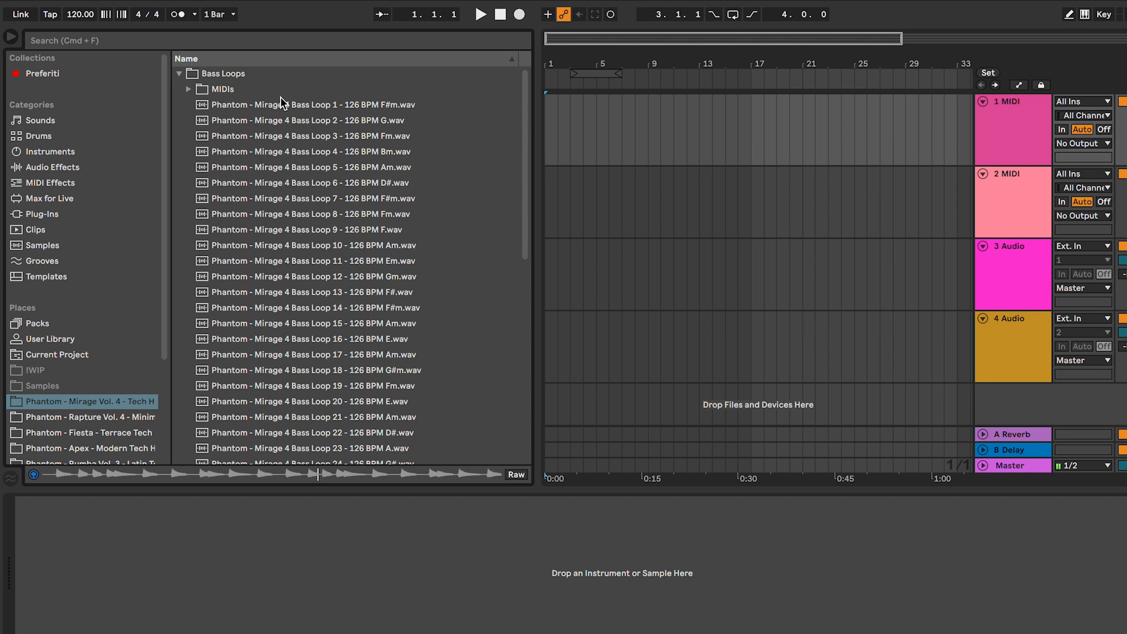
pyautogui.click(188, 88)
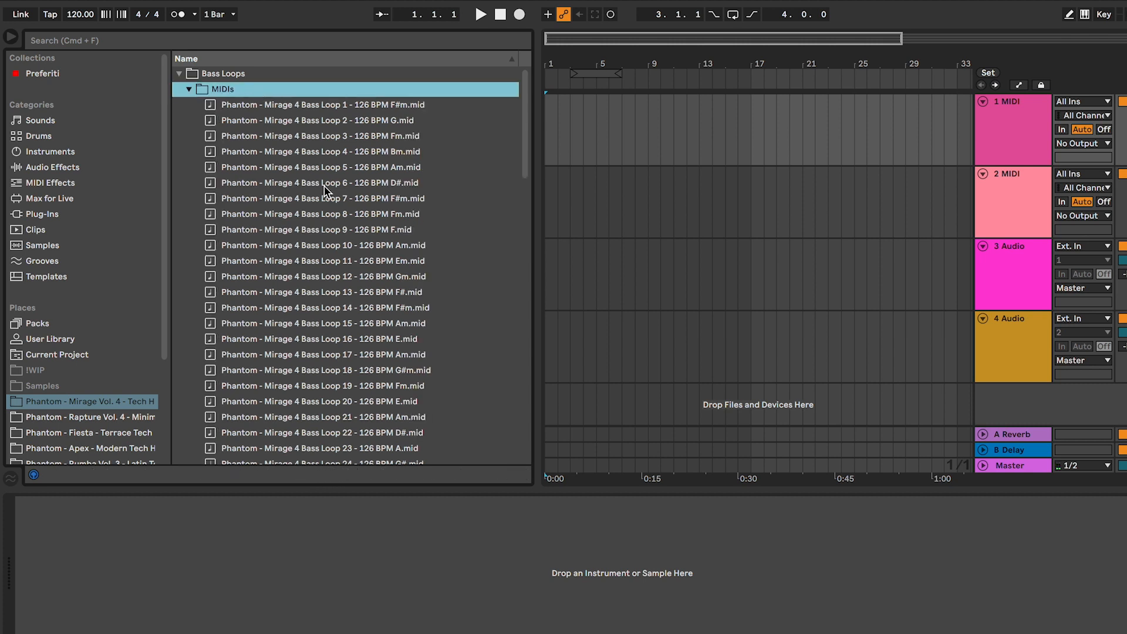
pyautogui.click(320, 183)
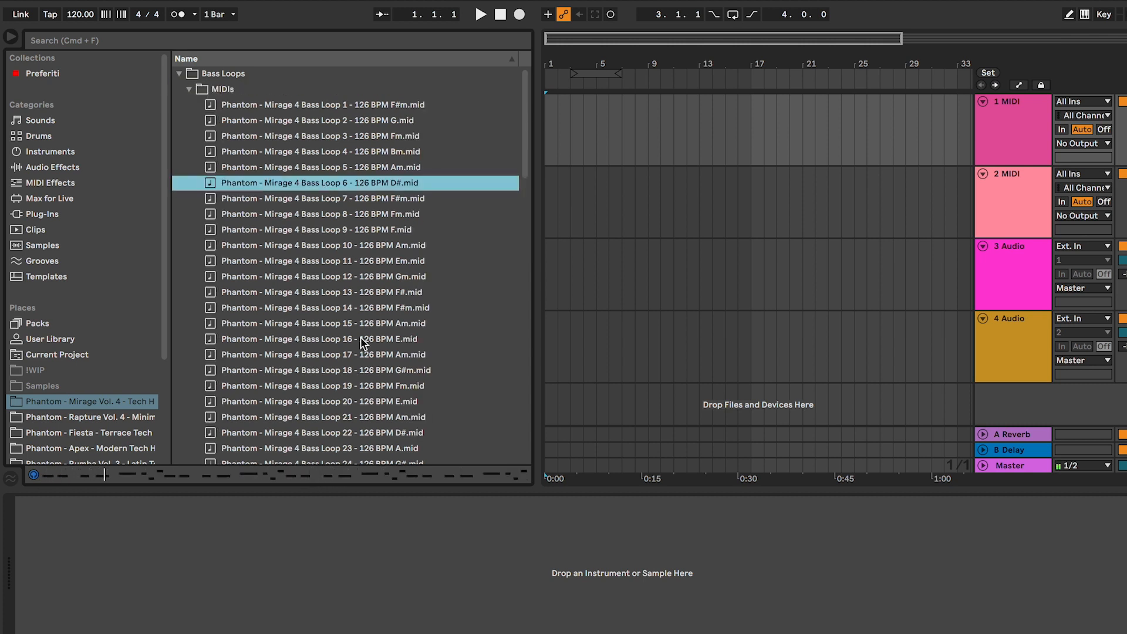
pyautogui.click(322, 370)
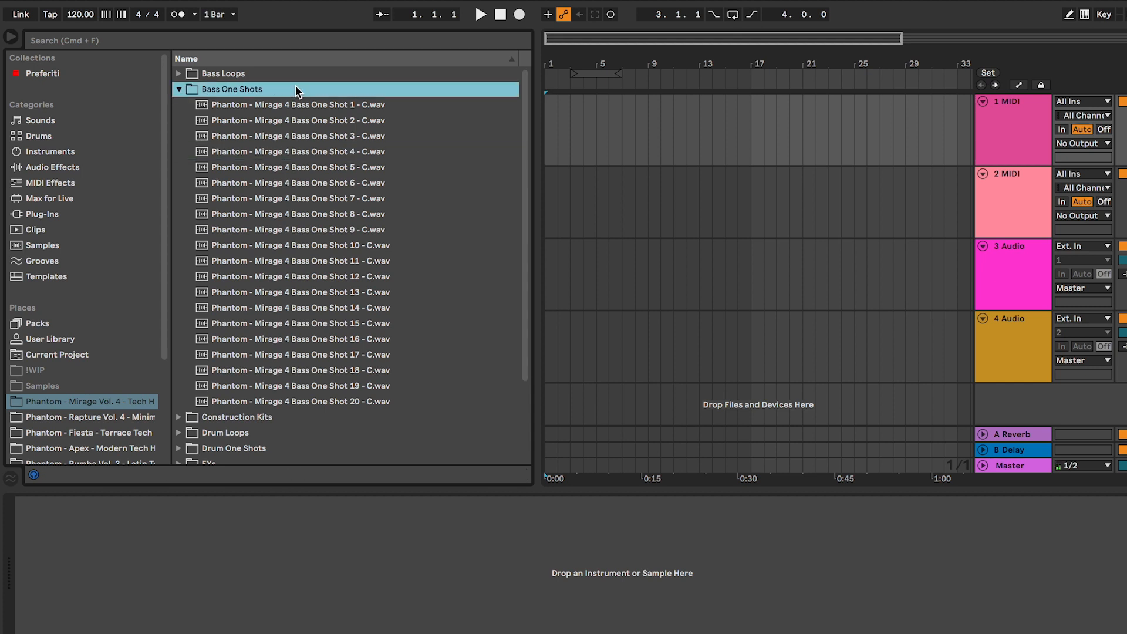
pyautogui.moveTo(349, 162)
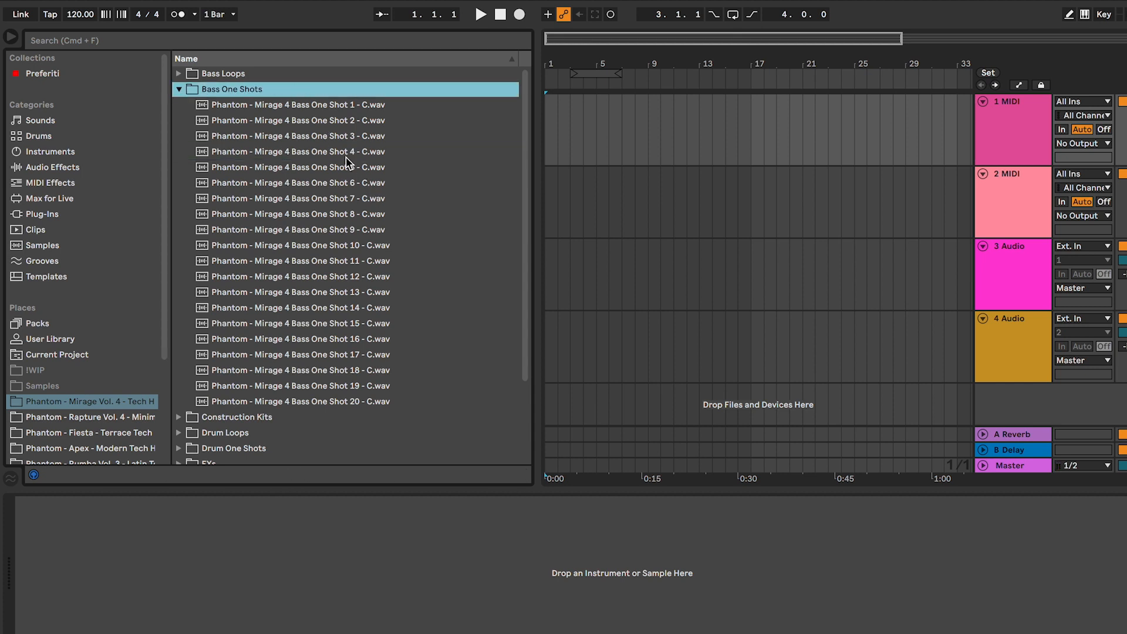
# Audition Bass One Shot 11 and collapse the Bass One Shots folder.
pyautogui.click(299, 260)
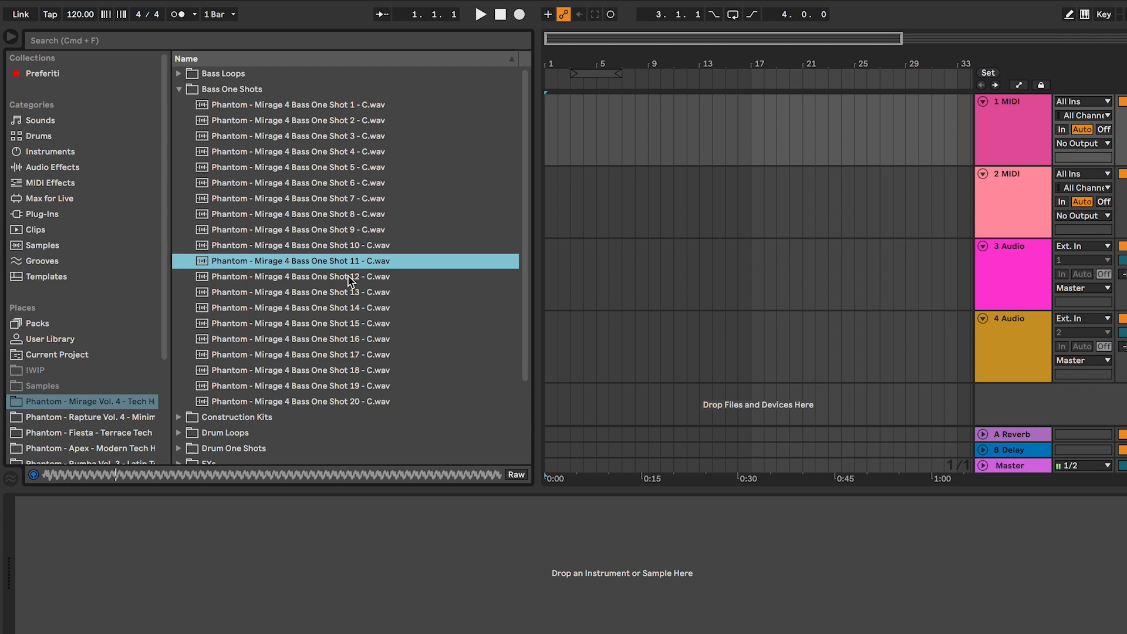
pyautogui.moveTo(392, 152)
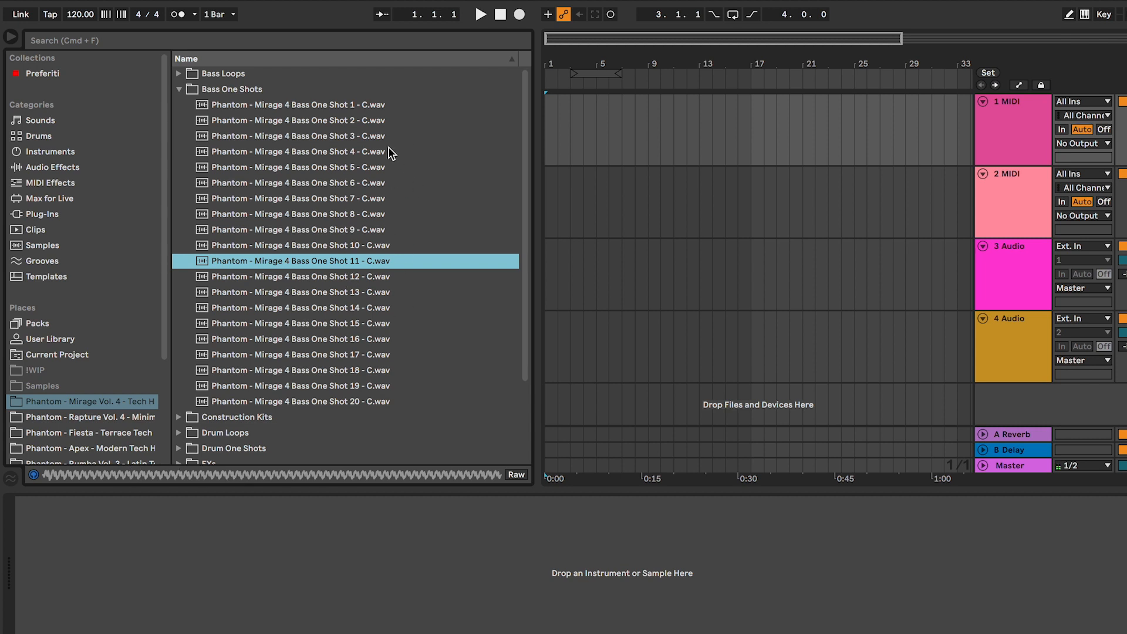
pyautogui.moveTo(244, 115)
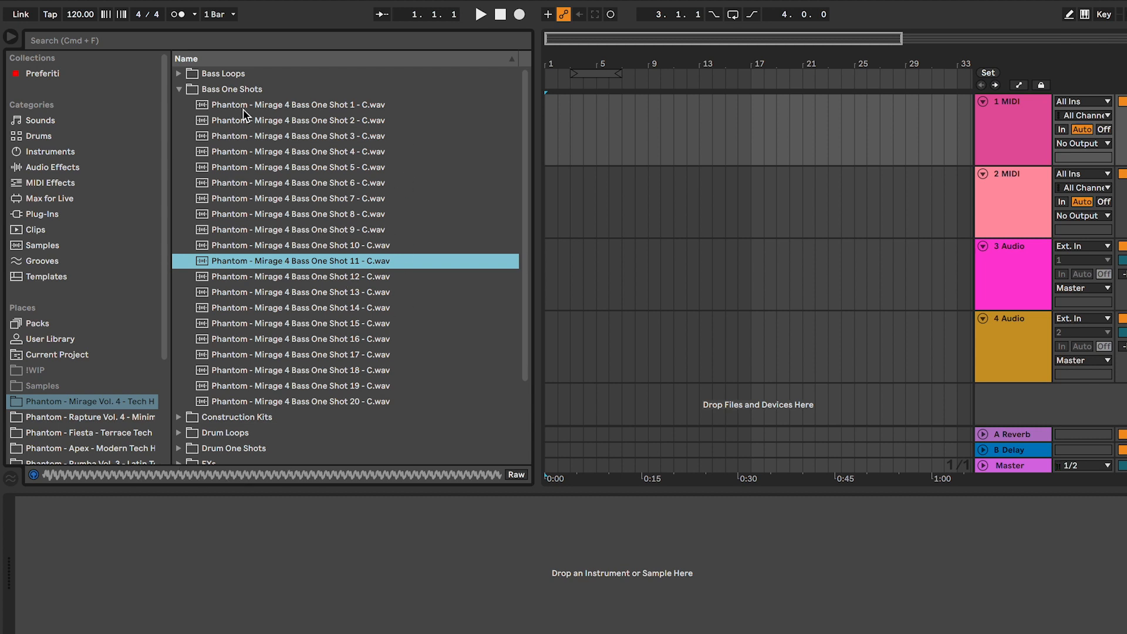
pyautogui.click(179, 88)
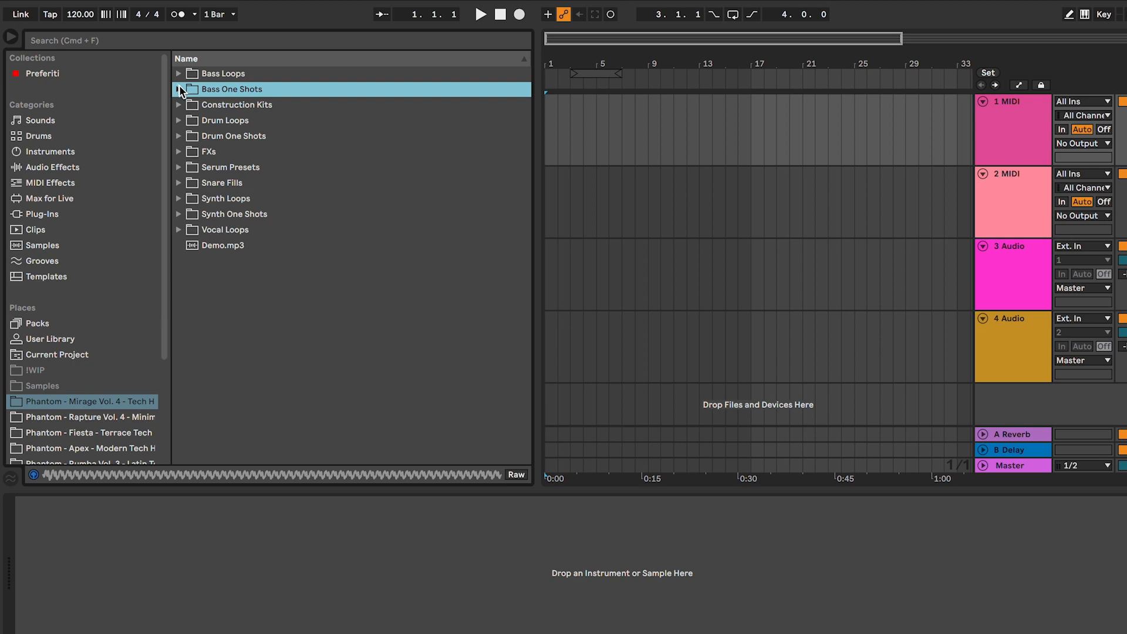
# Browse the Construction Kits folder and the Anybody Else 128bpm F# kit.
pyautogui.click(179, 105)
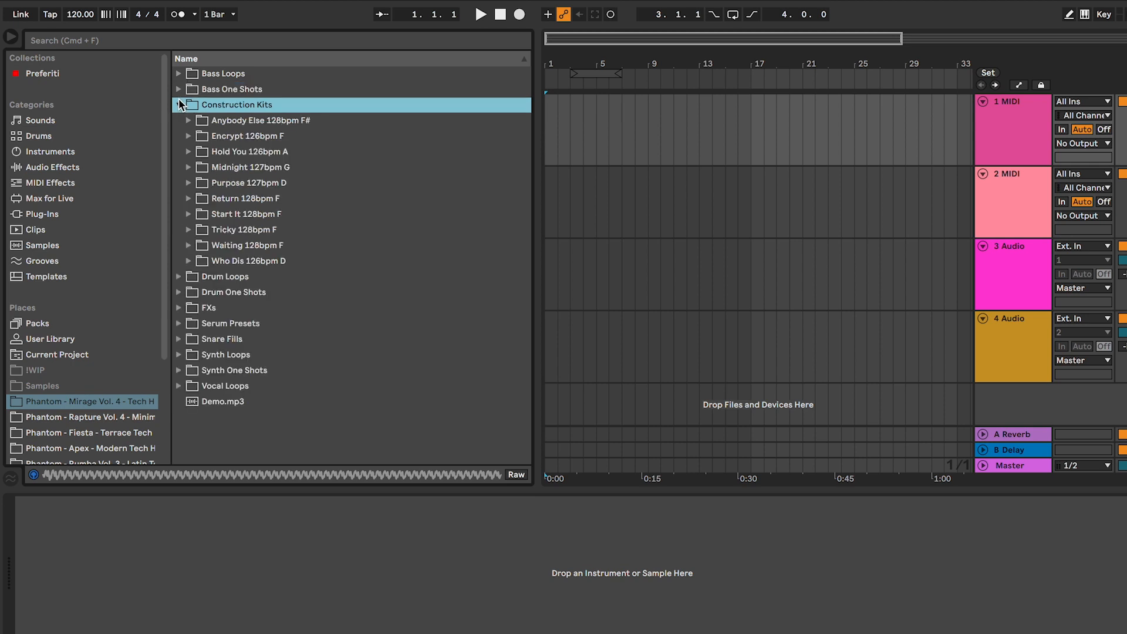
pyautogui.click(179, 105)
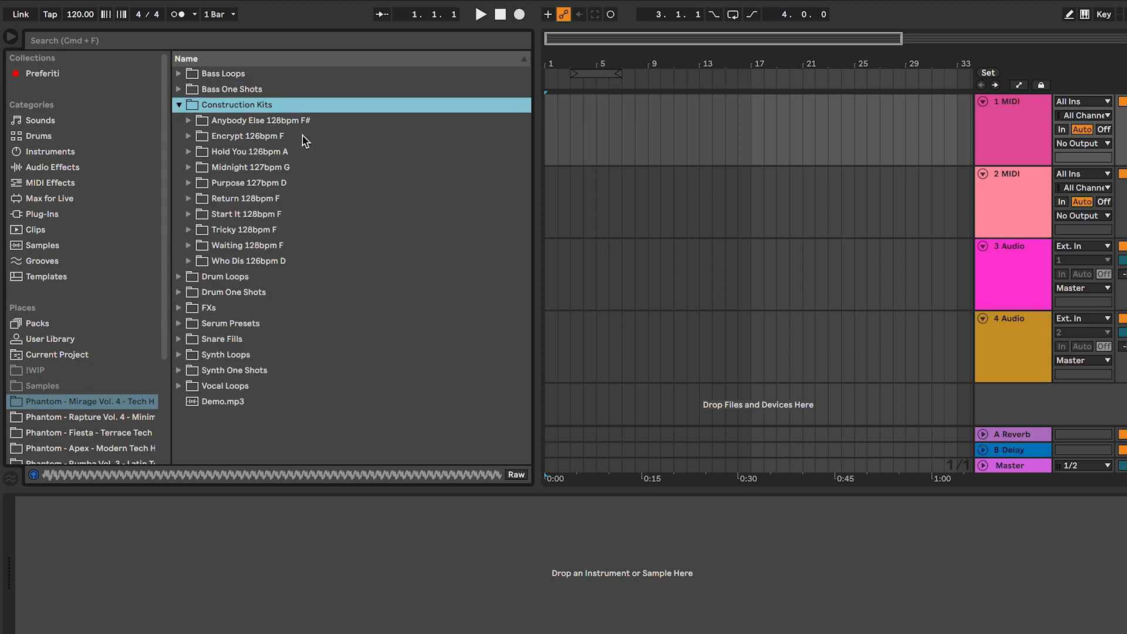
pyautogui.moveTo(293, 125)
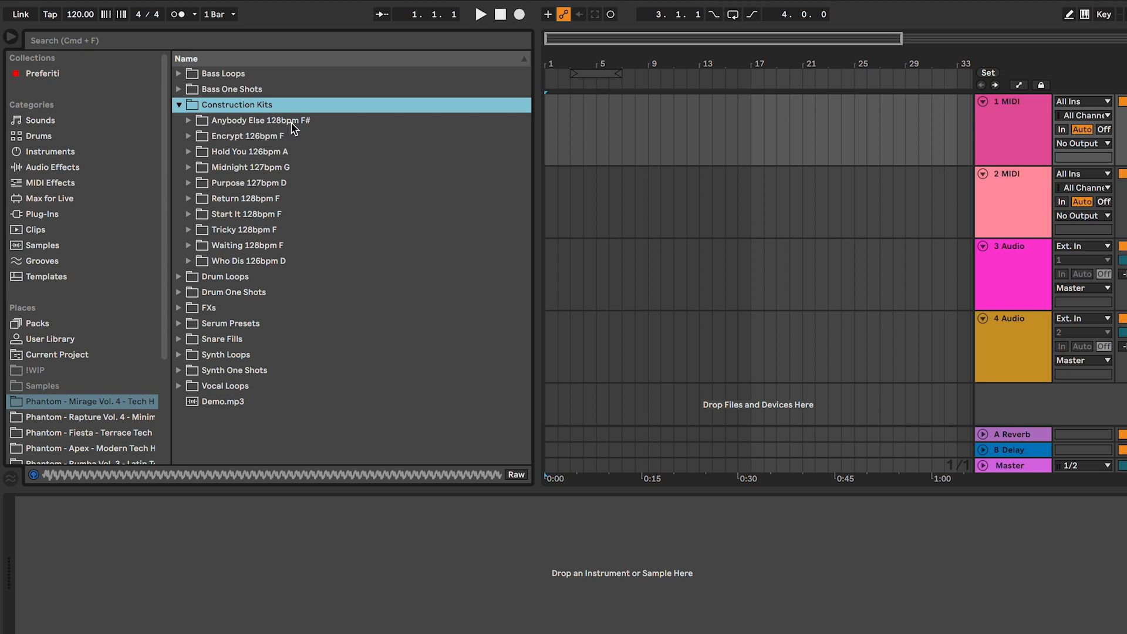
pyautogui.click(189, 120)
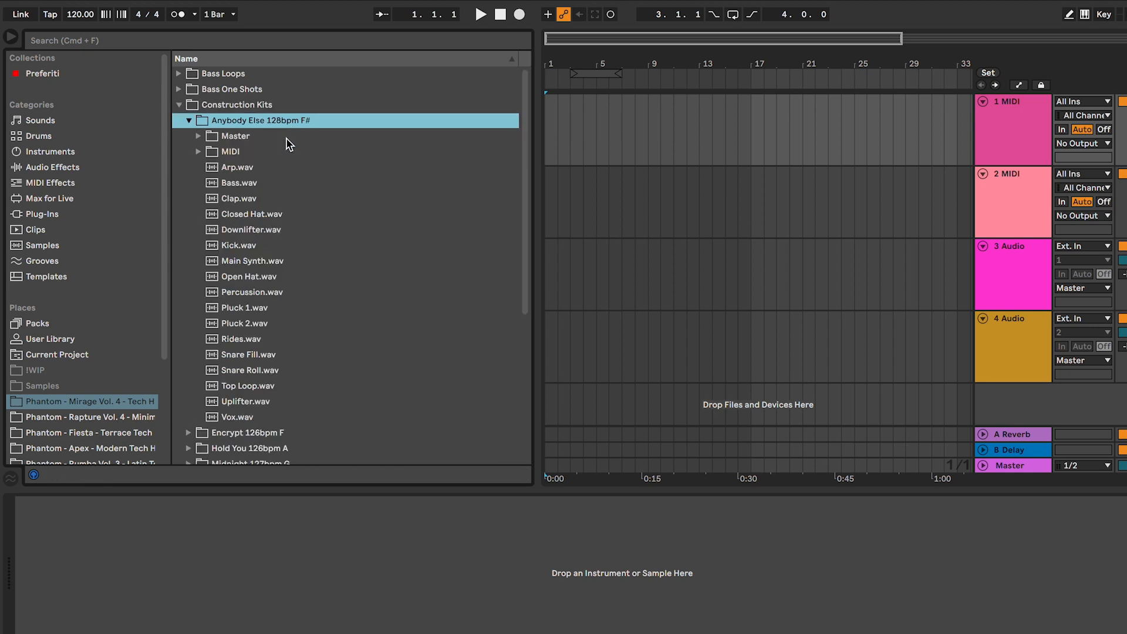
pyautogui.moveTo(242, 154)
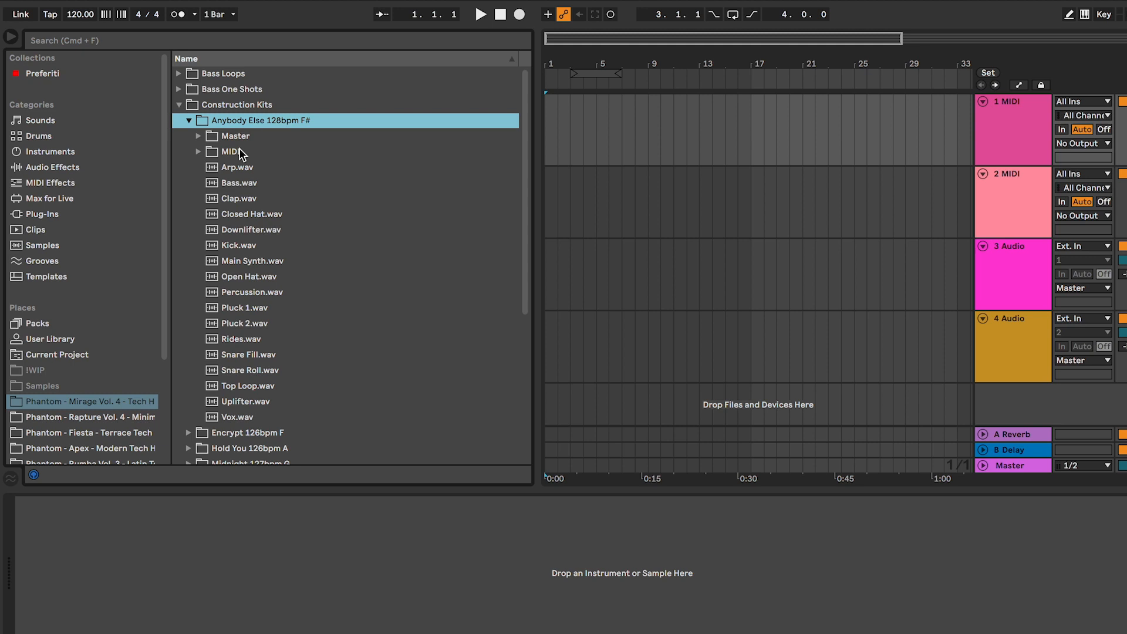
pyautogui.click(188, 120)
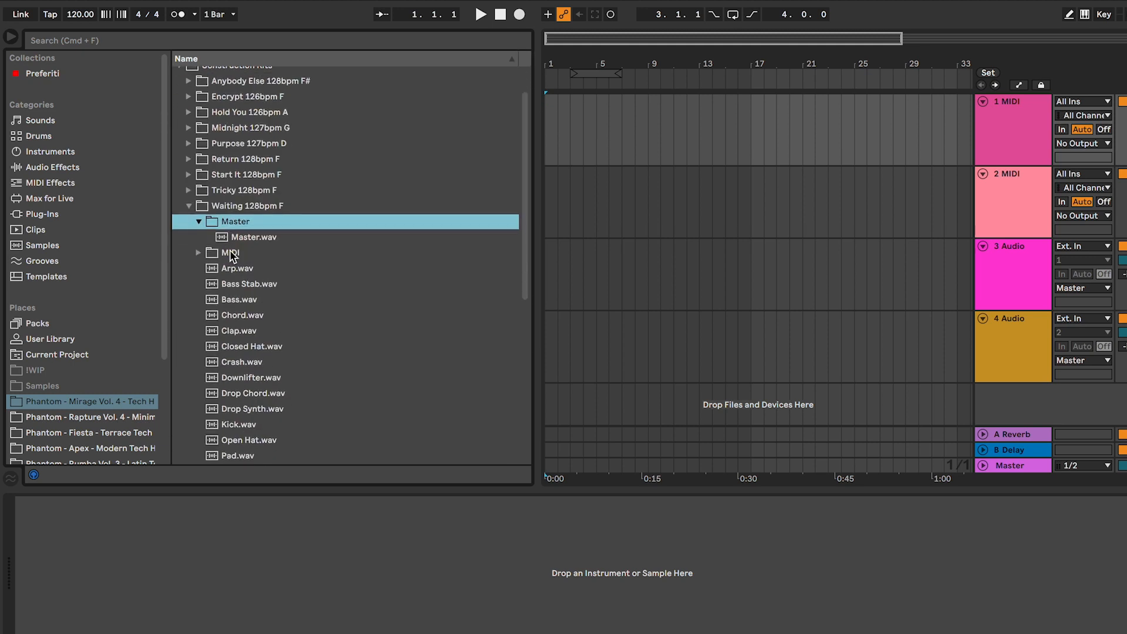
# Preview the Waiting 128bpm F kit's Bass.mid, then move on to the Drum Loops folder.
pyautogui.click(254, 236)
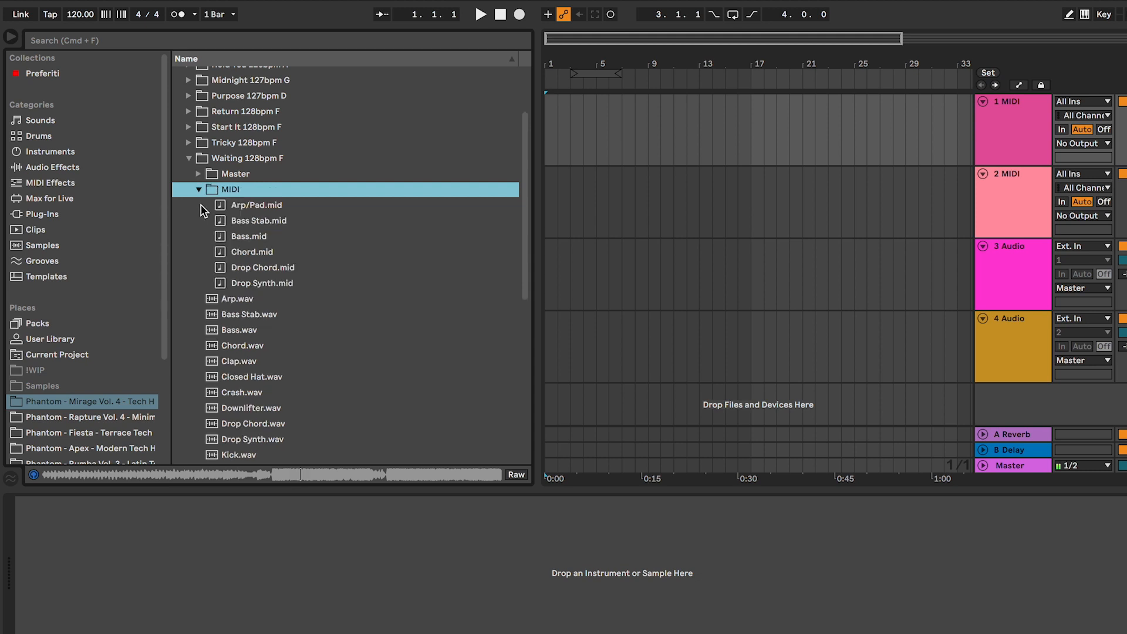
pyautogui.click(248, 236)
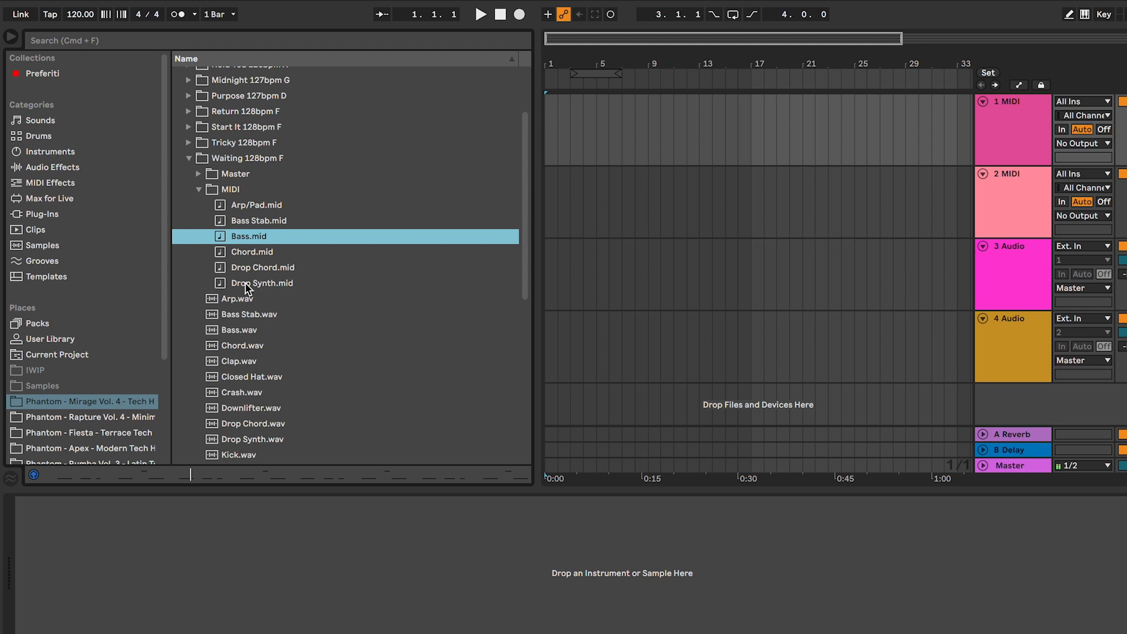
pyautogui.scroll(-3)
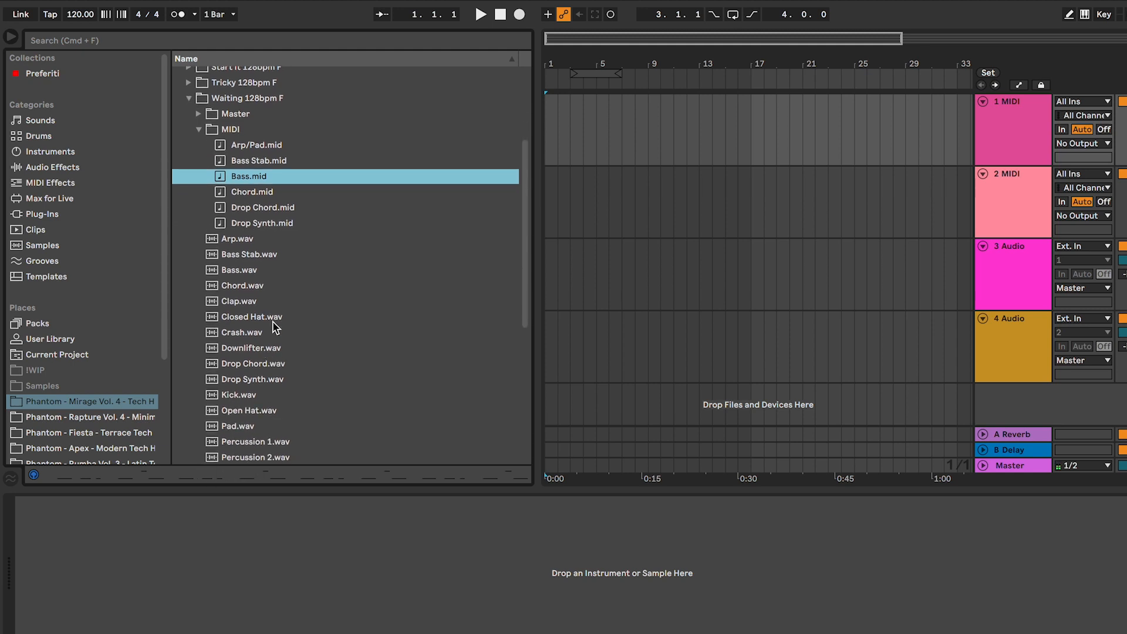
pyautogui.click(238, 325)
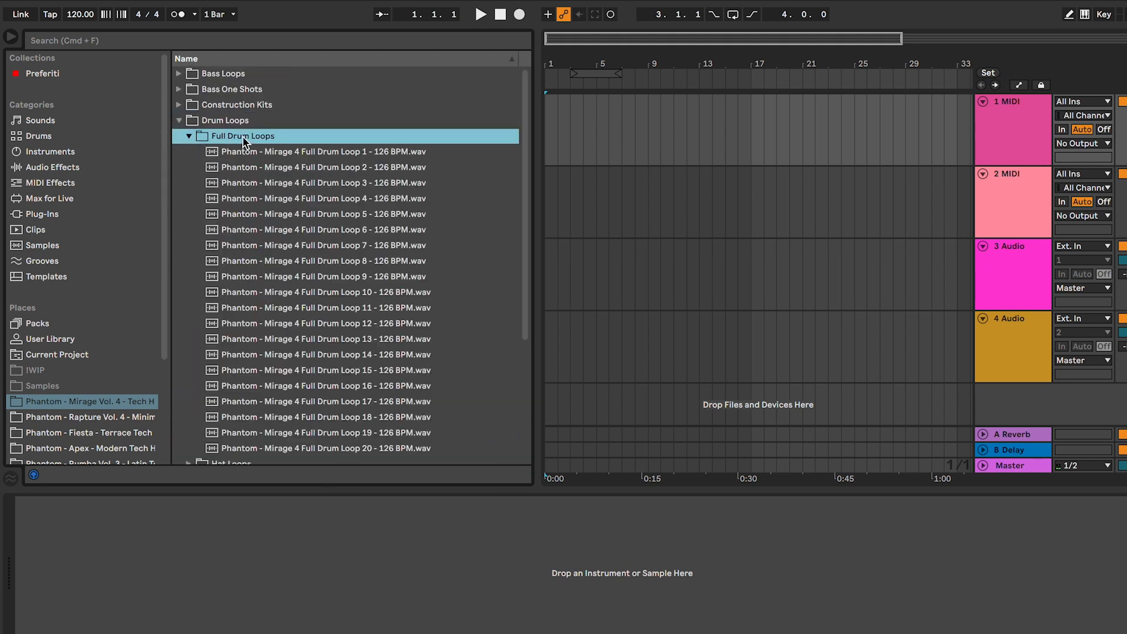
# Preview Full Drum Loop 8, Hat Loop 2 and Percussion Loop 6 from their folders.
pyautogui.scroll(-3)
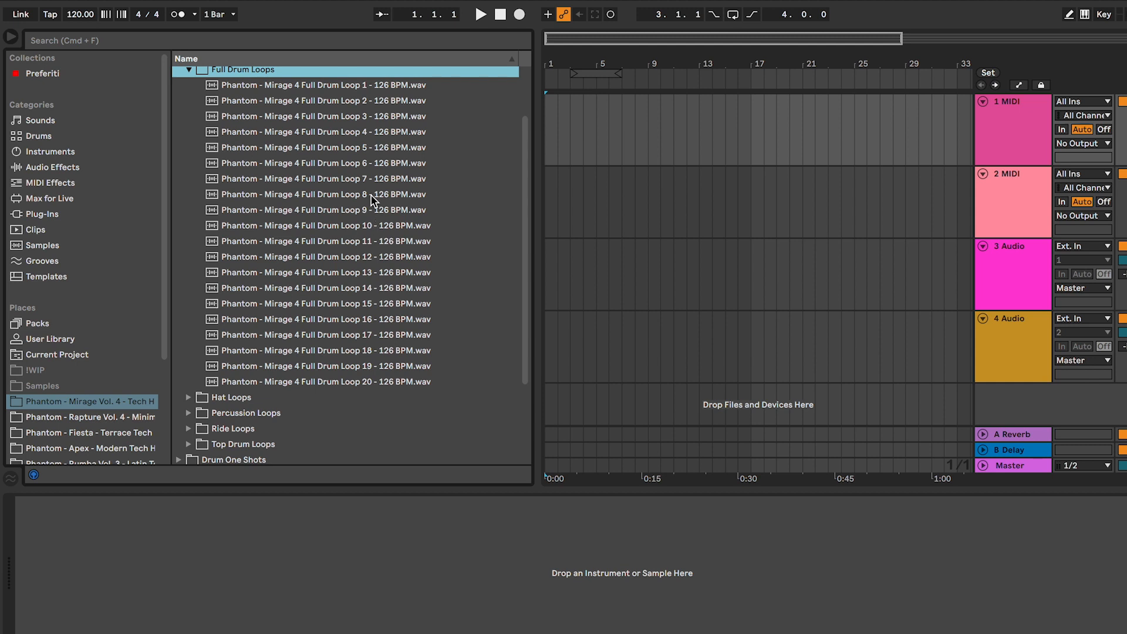
pyautogui.click(324, 194)
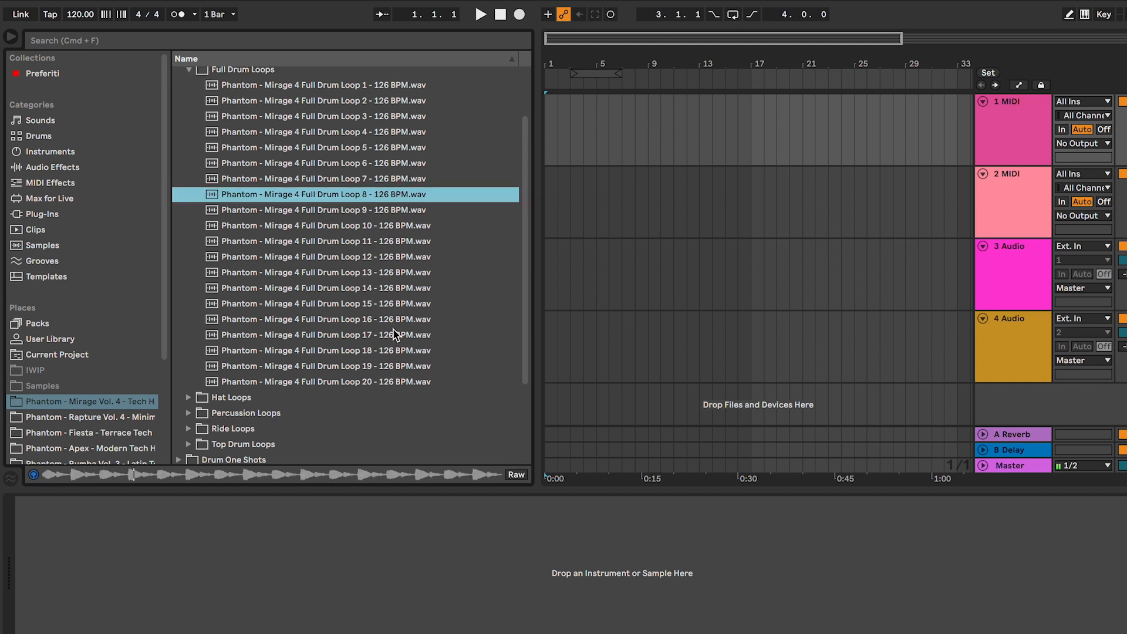
pyautogui.click(324, 335)
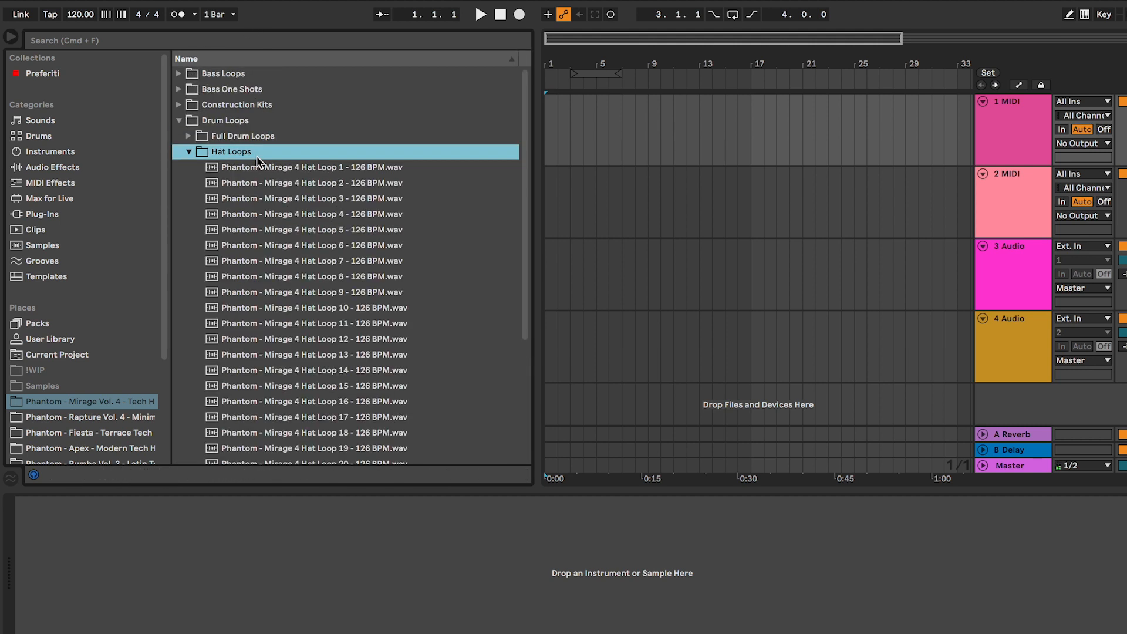
pyautogui.click(312, 183)
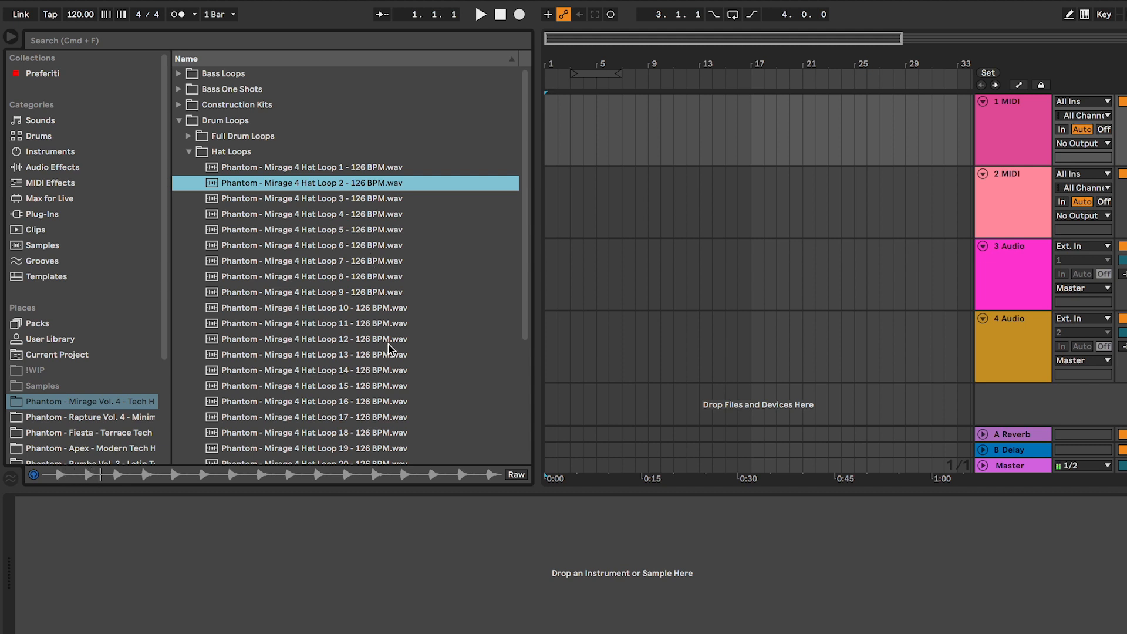
pyautogui.click(313, 338)
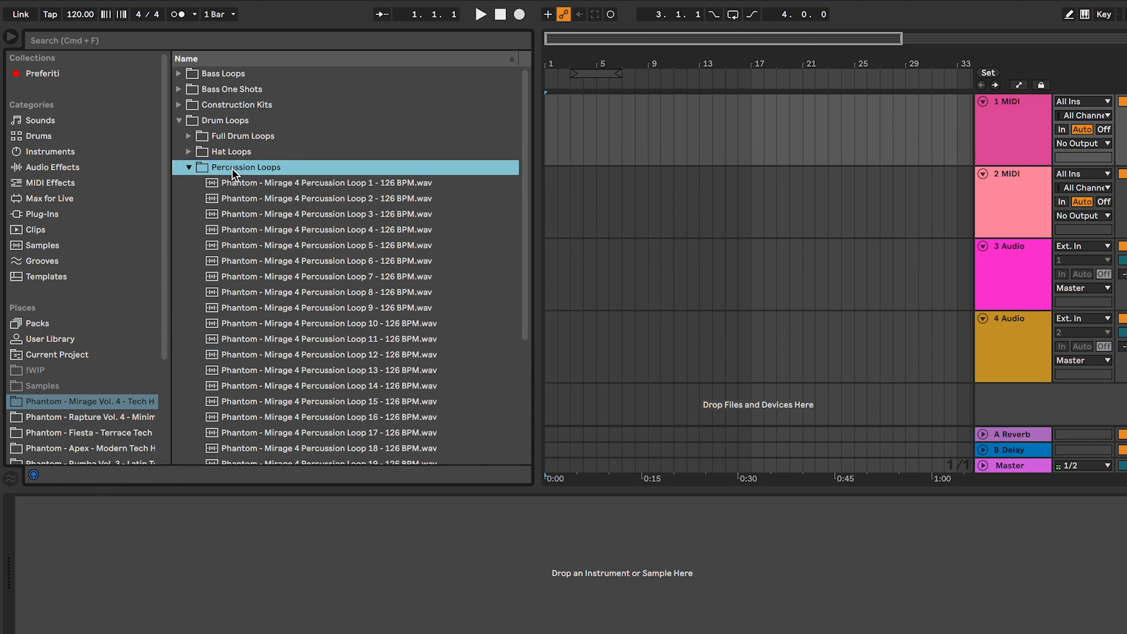
pyautogui.click(325, 261)
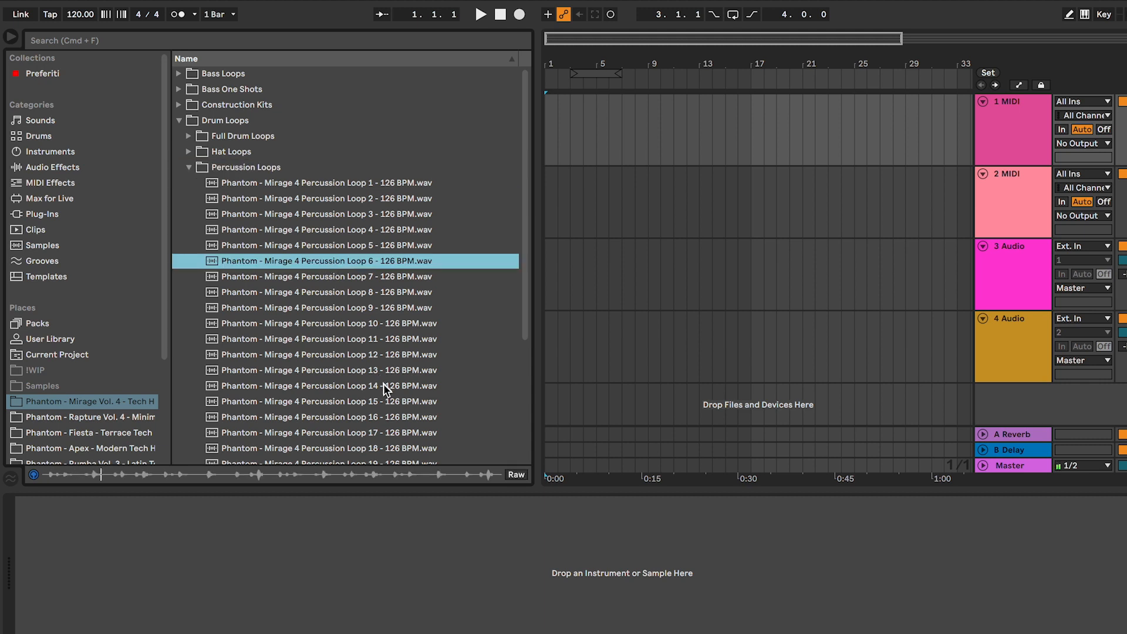
# Audition Ride Loops 4 and 2, then expand the Top Drum Loops folder.
pyautogui.click(328, 401)
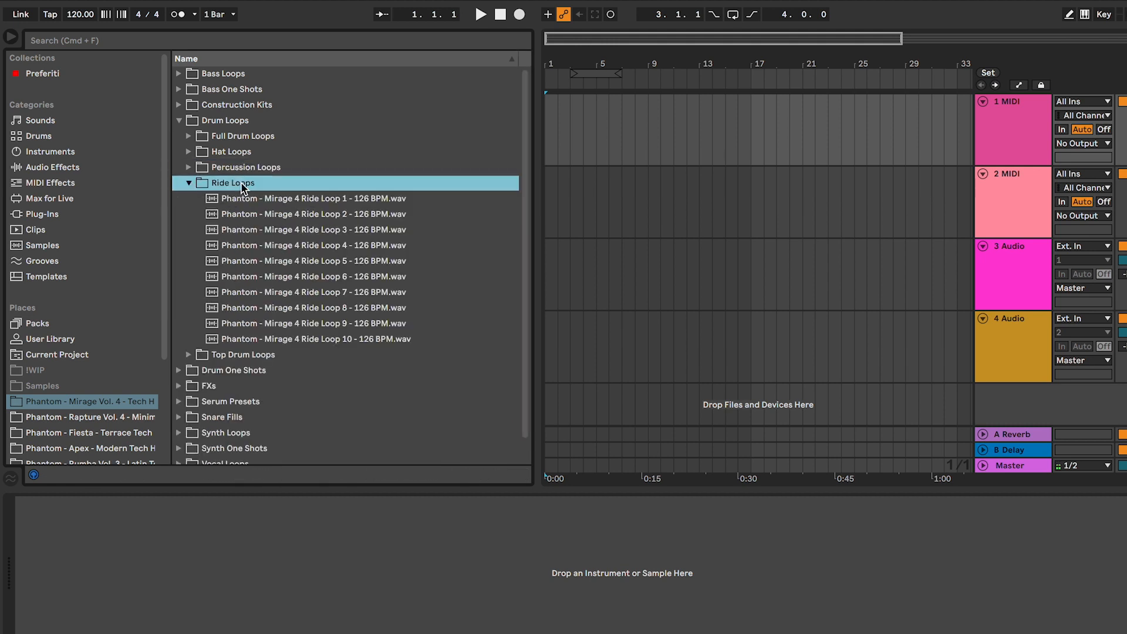
pyautogui.click(312, 246)
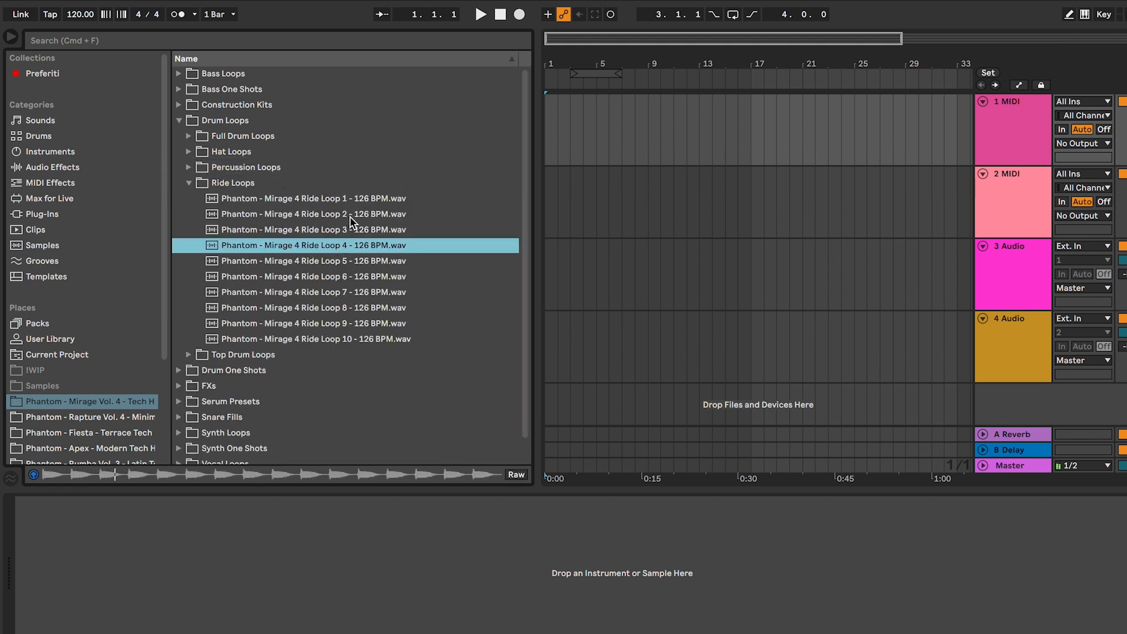
pyautogui.click(312, 213)
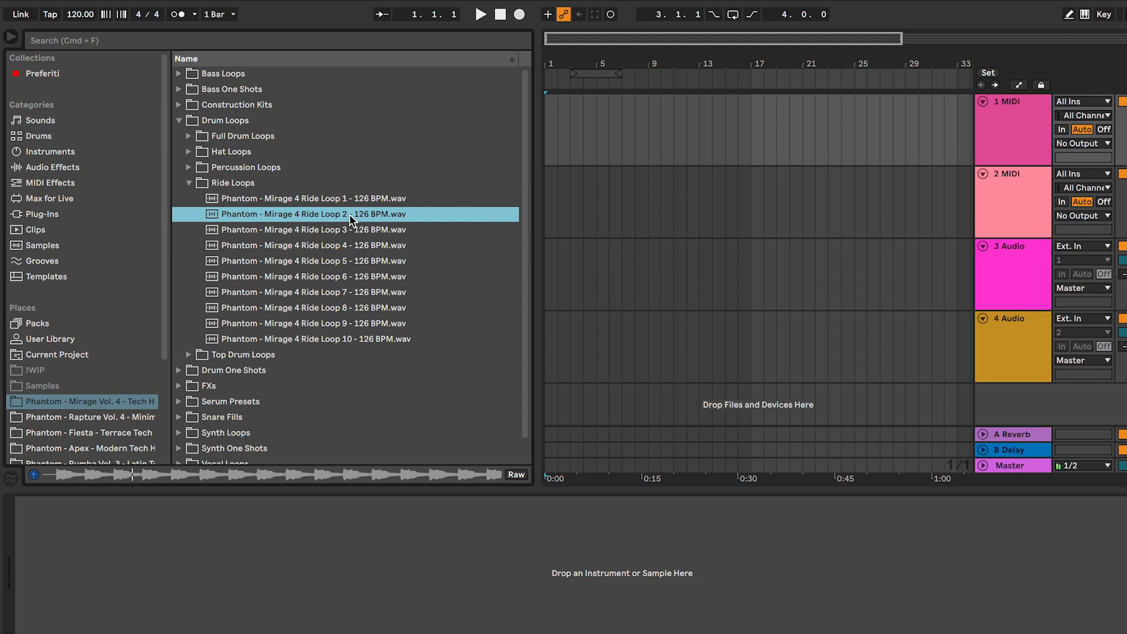
pyautogui.click(230, 183)
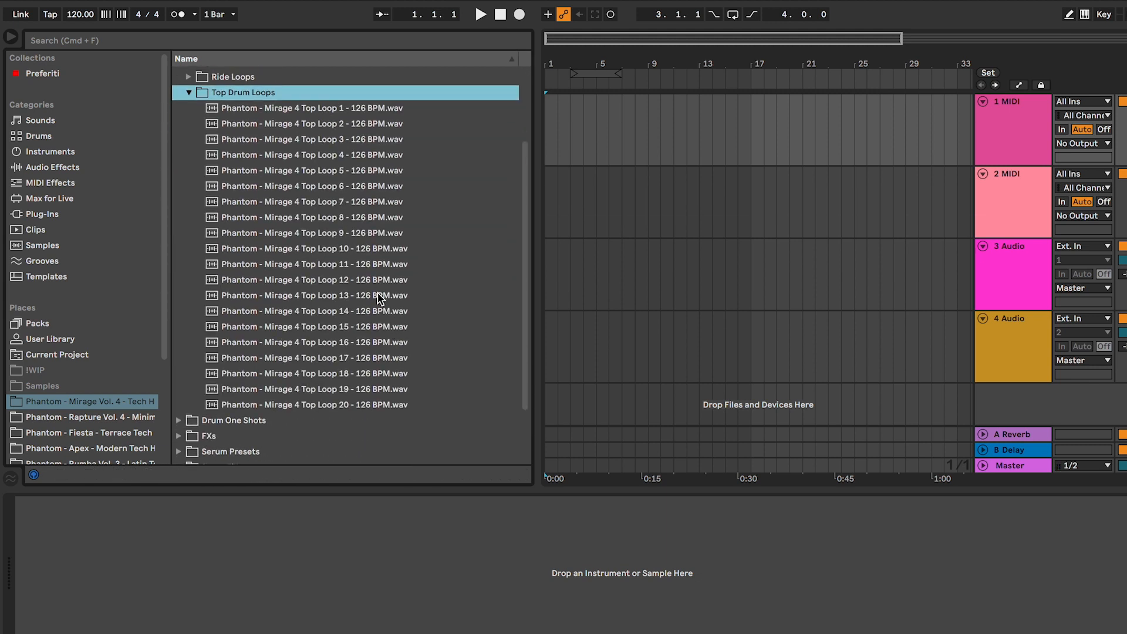
# Browse Drum One Shots crashes, closed and open hi-hats and percussion, then expand FXs.
pyautogui.click(311, 296)
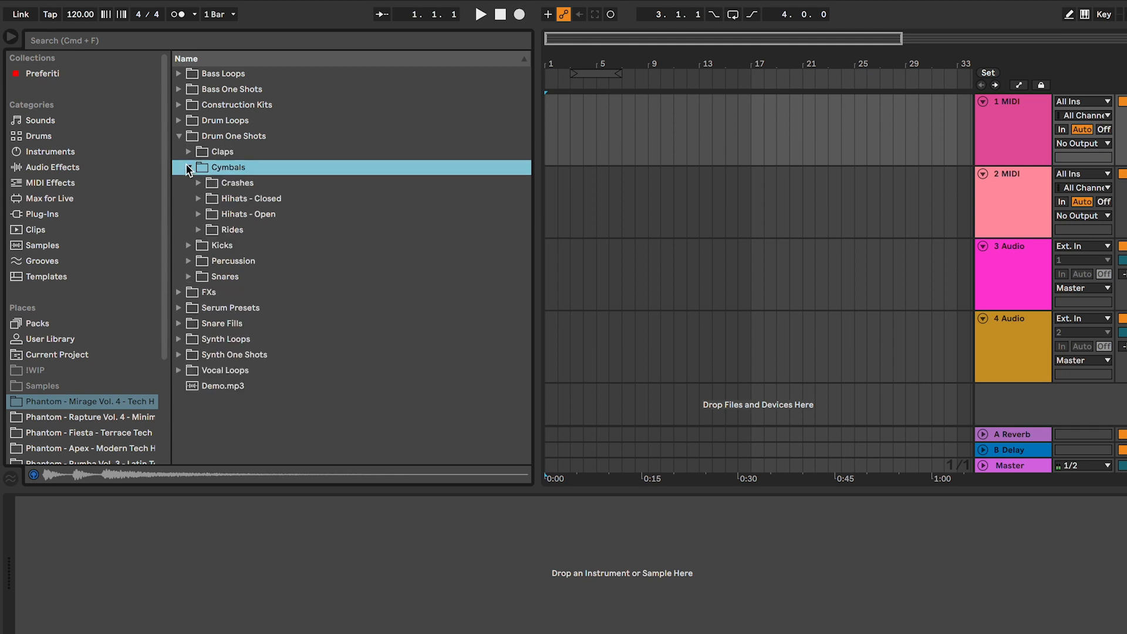
pyautogui.click(198, 184)
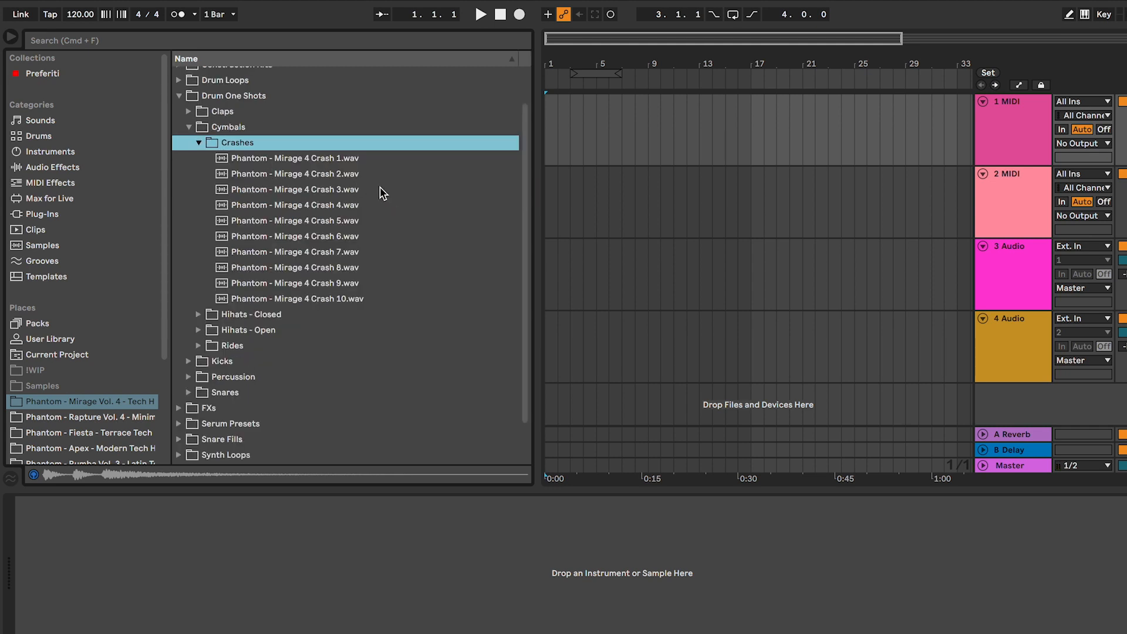
pyautogui.click(294, 205)
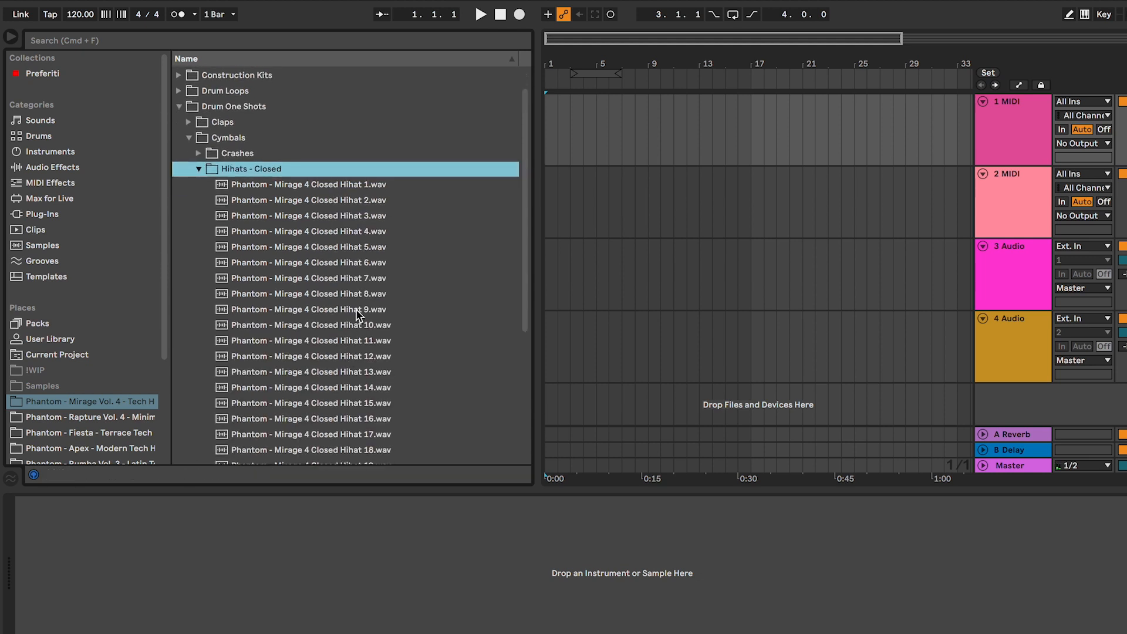
pyautogui.click(198, 167)
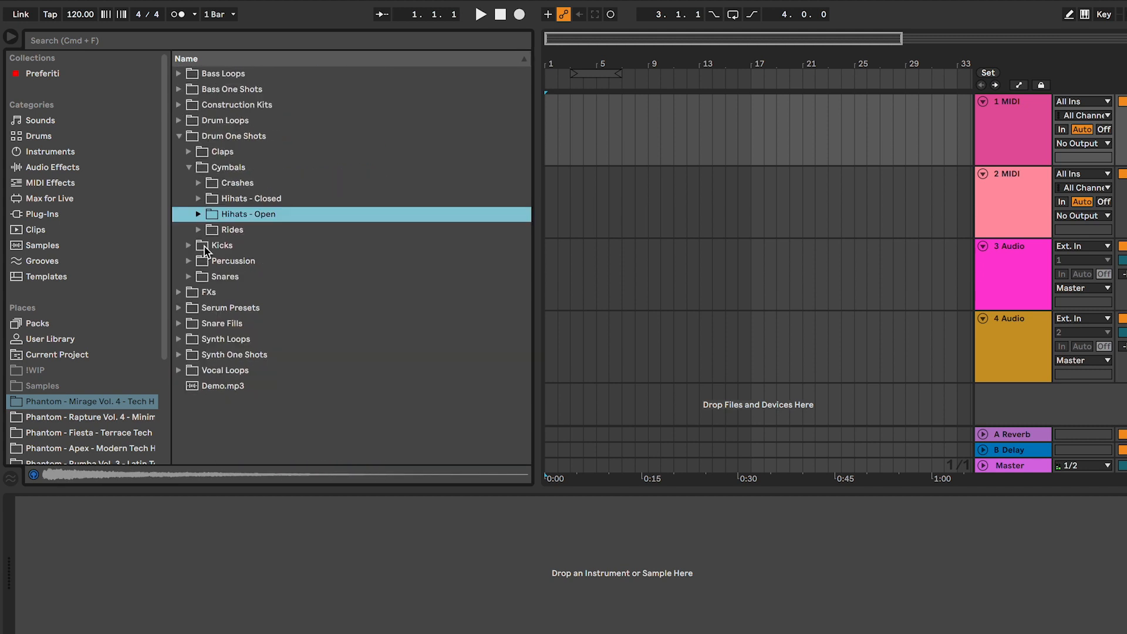
pyautogui.click(199, 229)
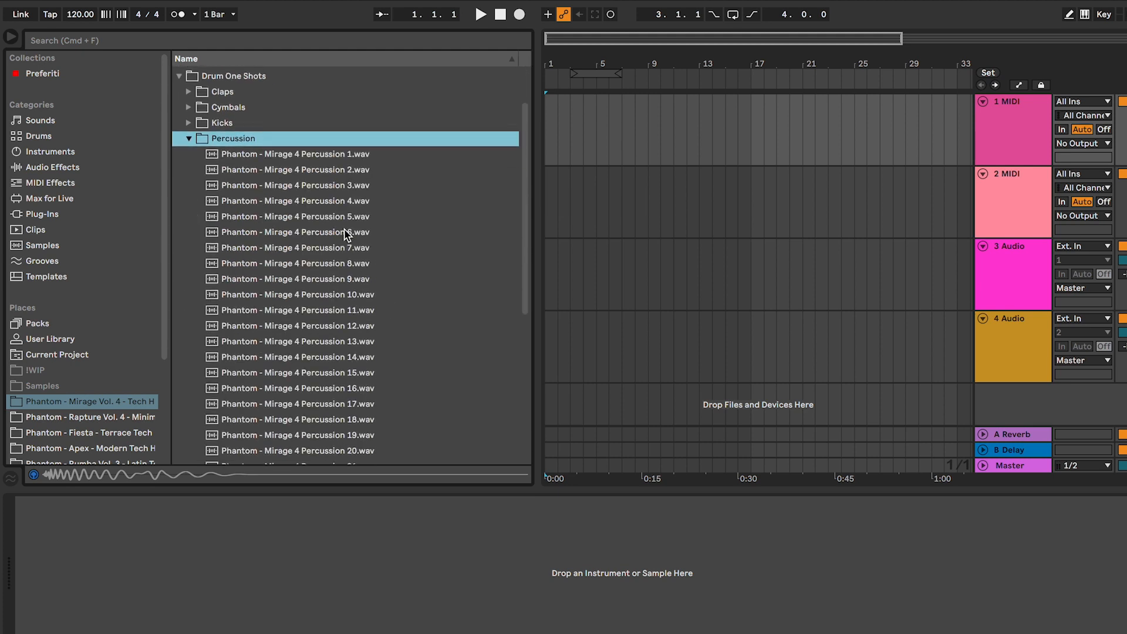
pyautogui.click(295, 435)
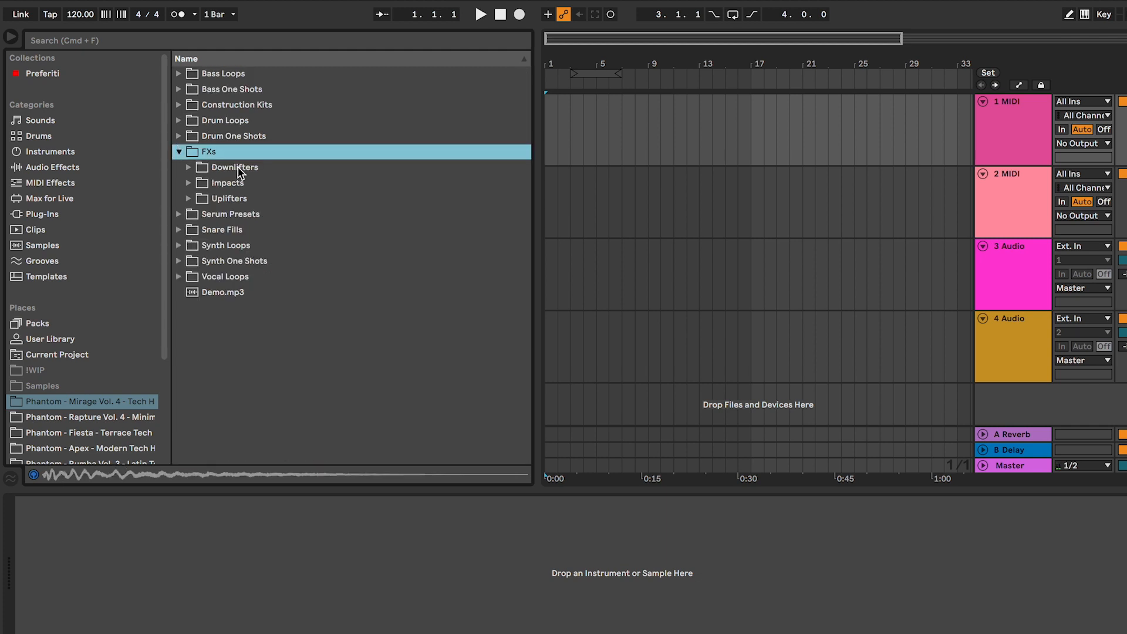
# Audition Downlifter 4, Impact 1 and Uplifter 7, then expand the Serum Presets folder.
pyautogui.click(230, 166)
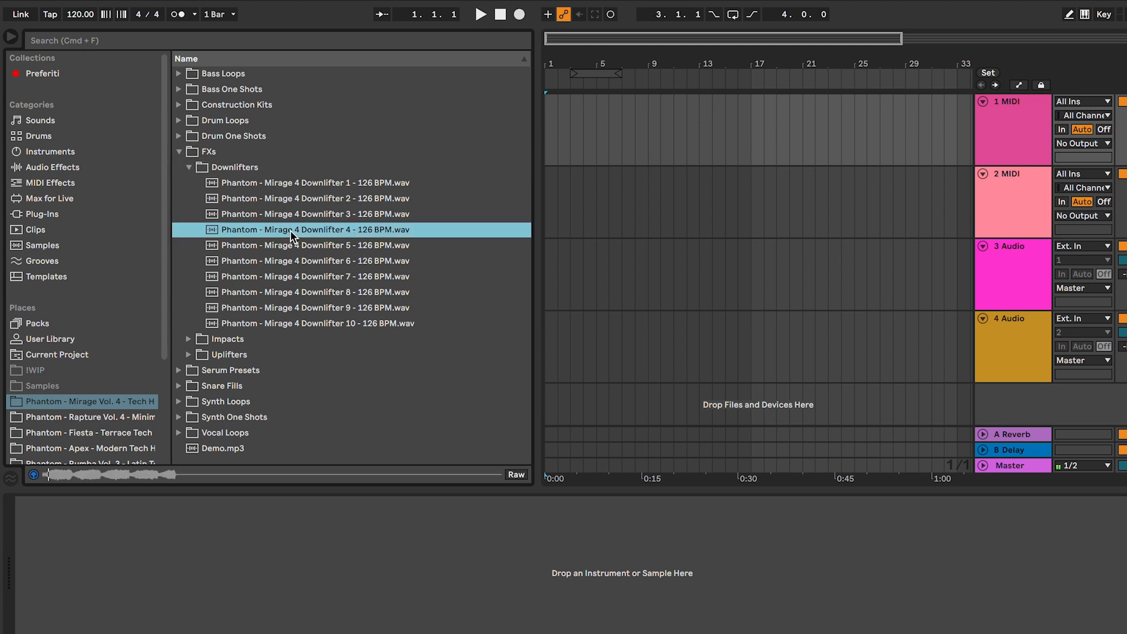
pyautogui.click(314, 276)
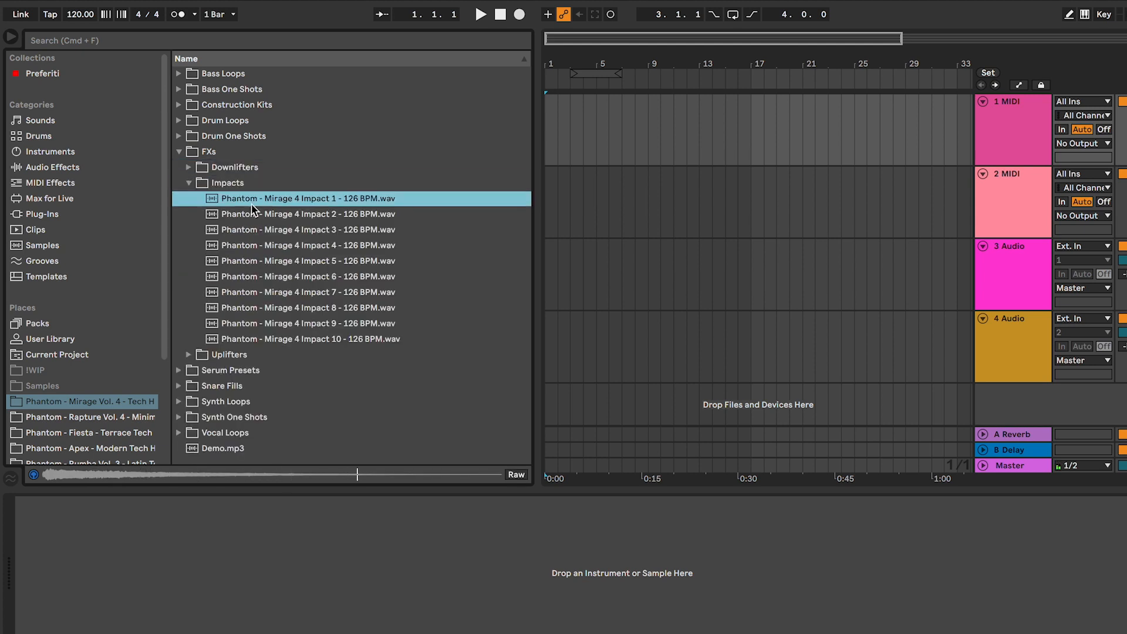
pyautogui.click(307, 246)
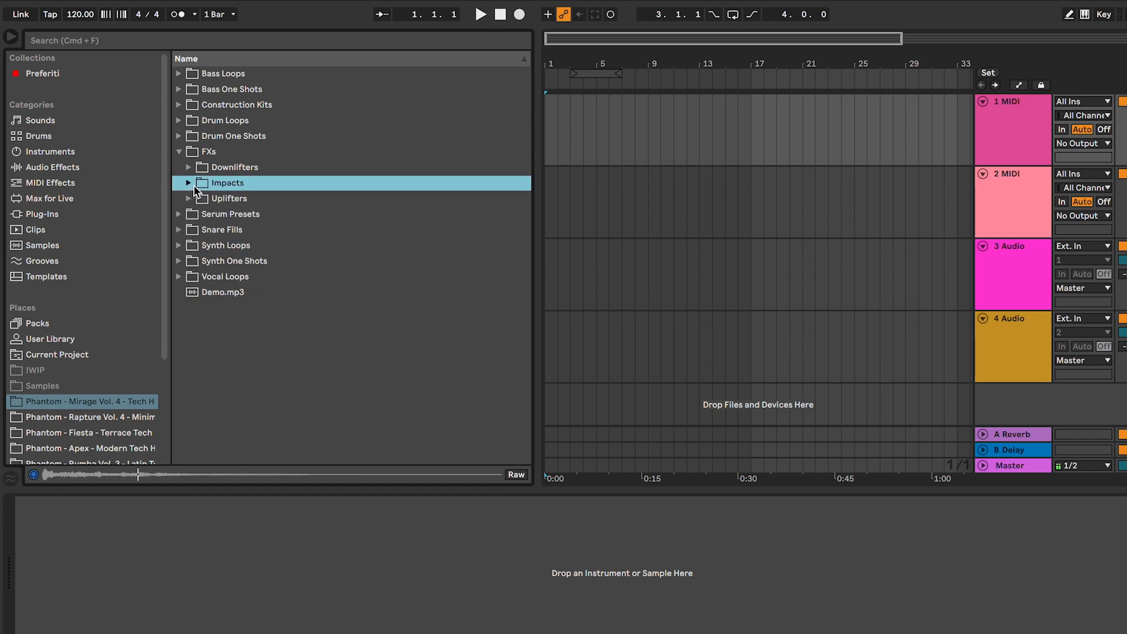
pyautogui.click(187, 197)
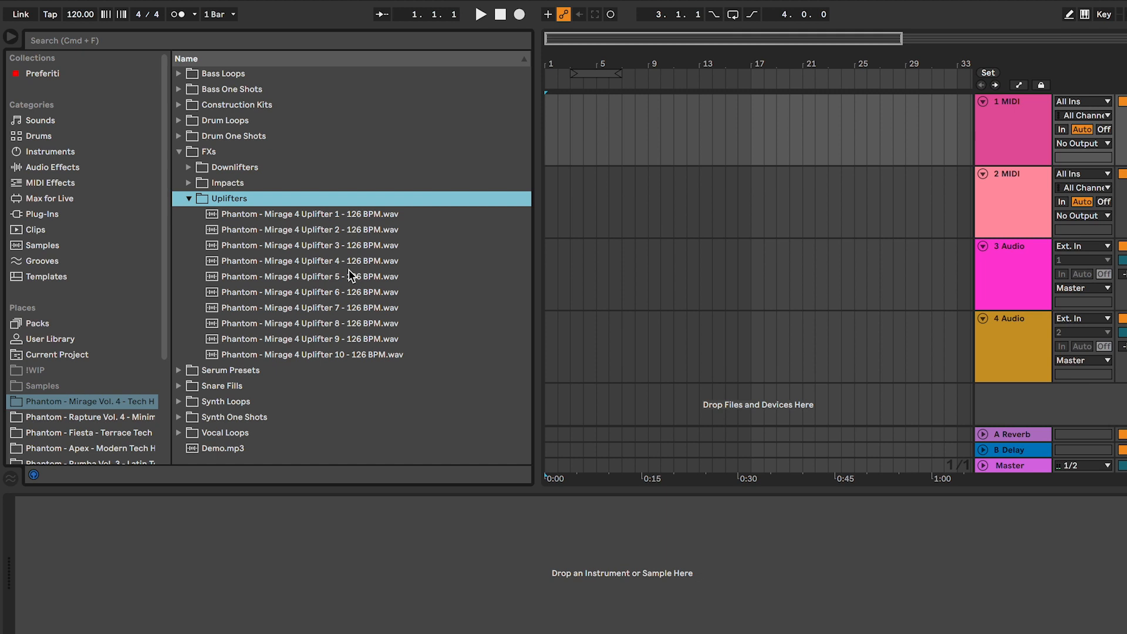
pyautogui.click(308, 307)
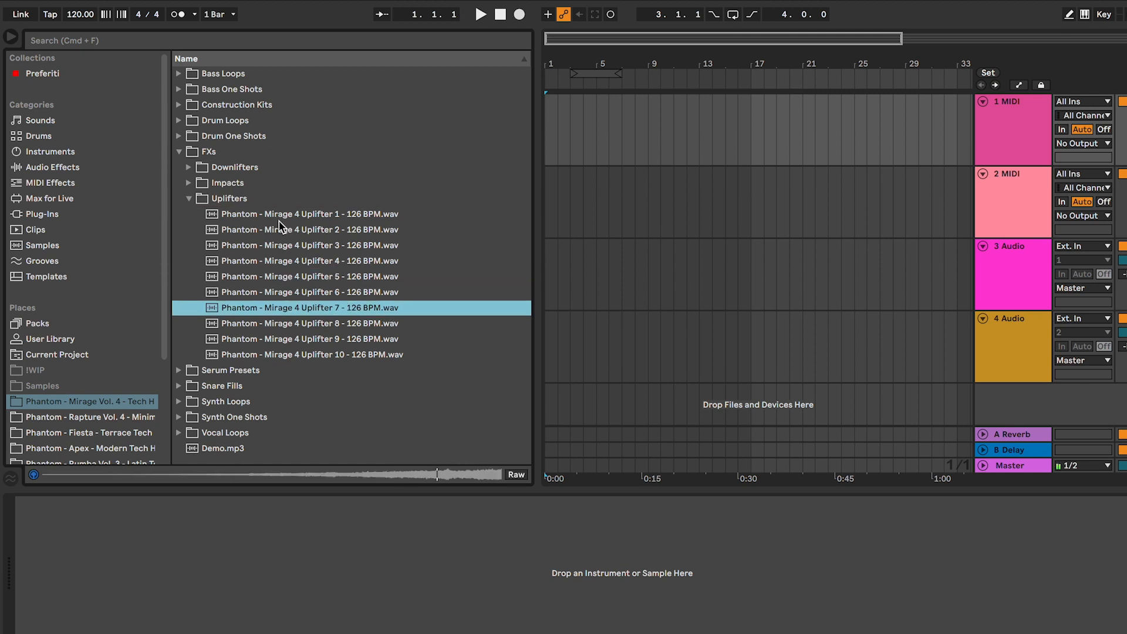
pyautogui.click(179, 151)
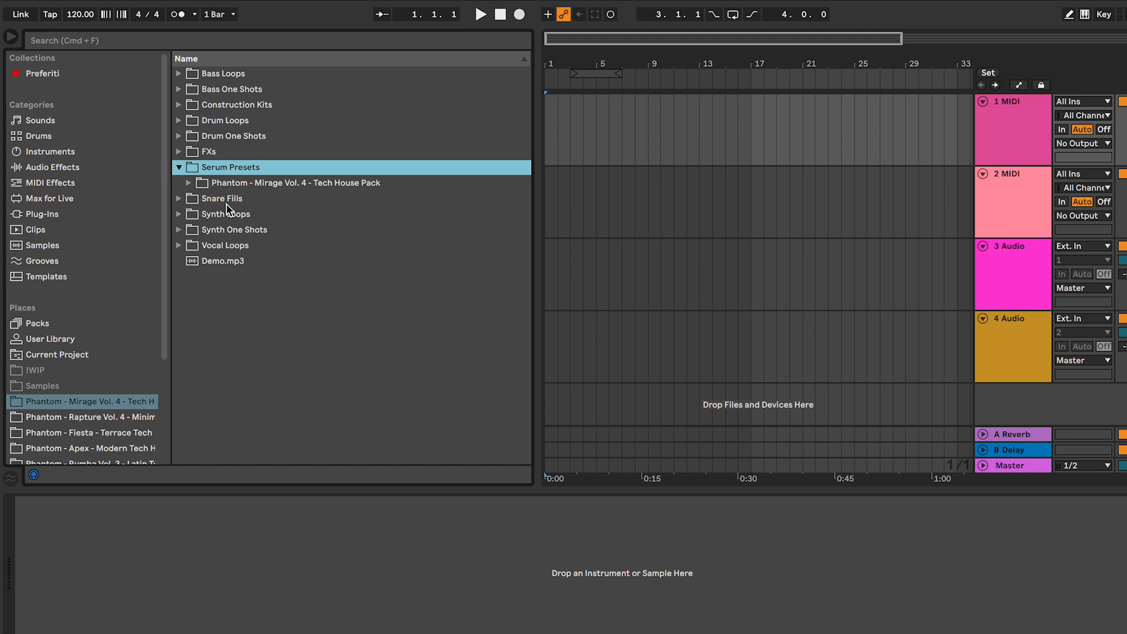
# Preview Snare Fills 5, 10, 17 and 19, then expand the Synth Loops folder.
pyautogui.click(178, 198)
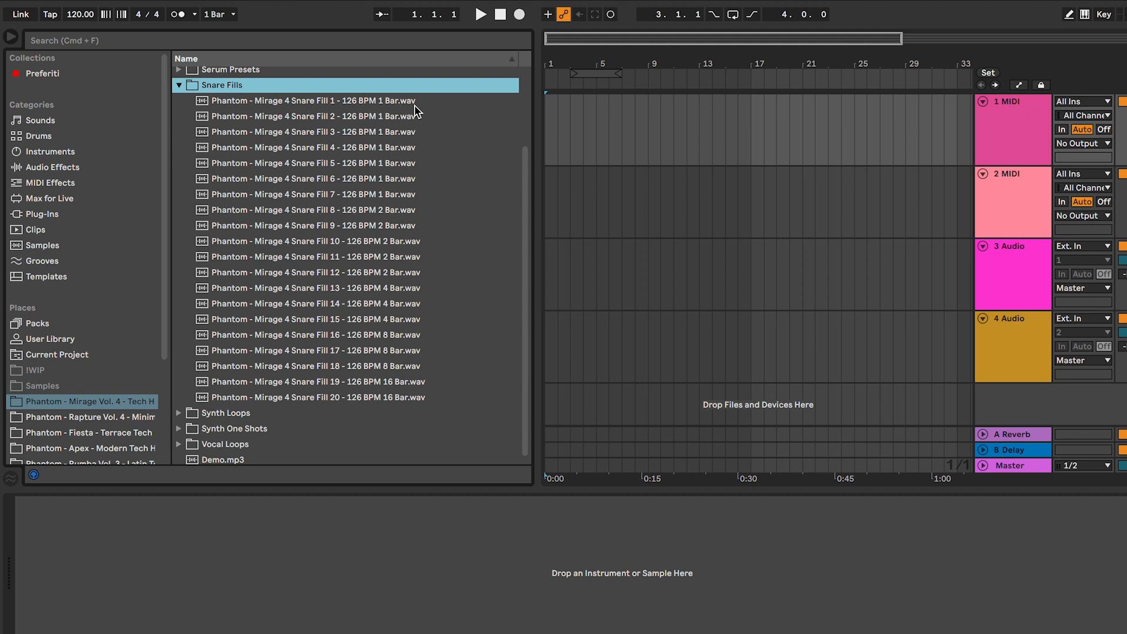
pyautogui.moveTo(431, 393)
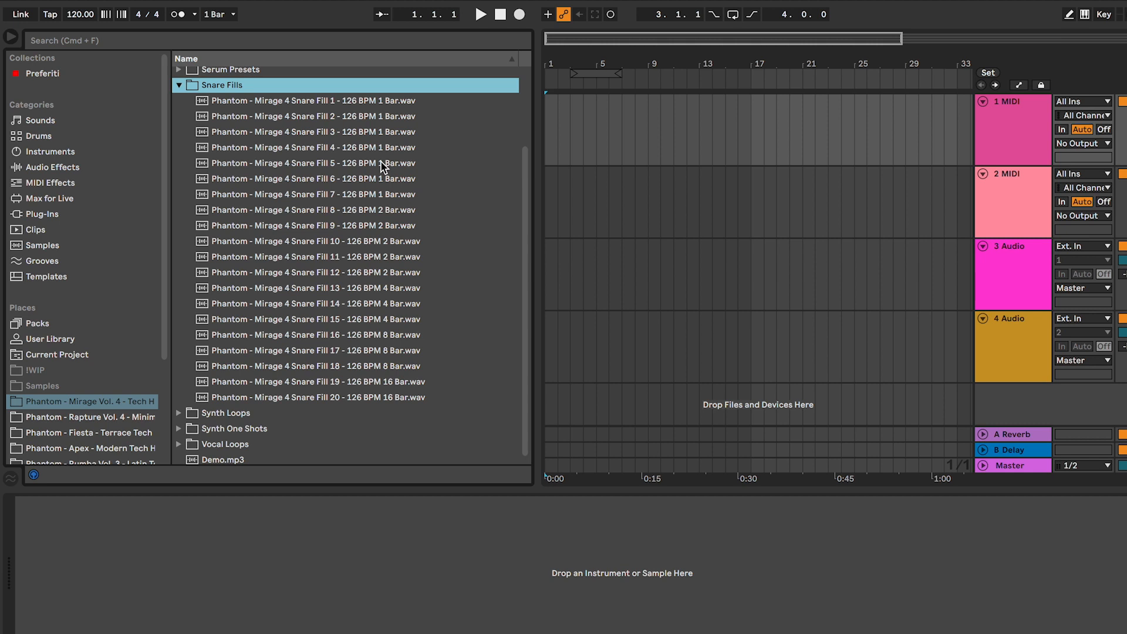
pyautogui.click(312, 162)
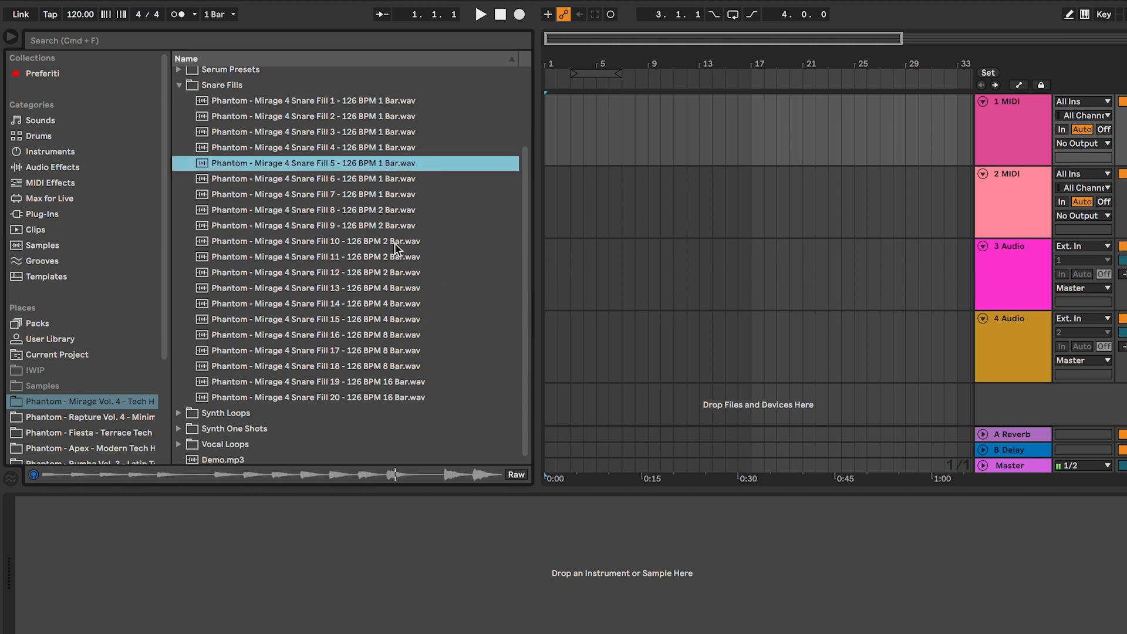
pyautogui.click(315, 241)
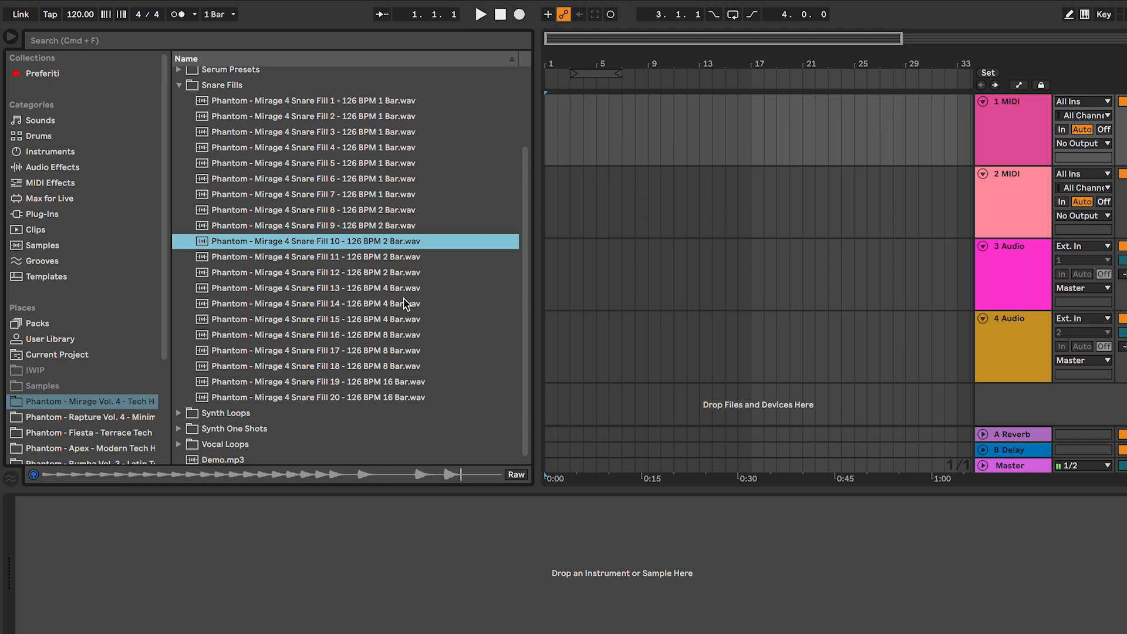
pyautogui.click(312, 303)
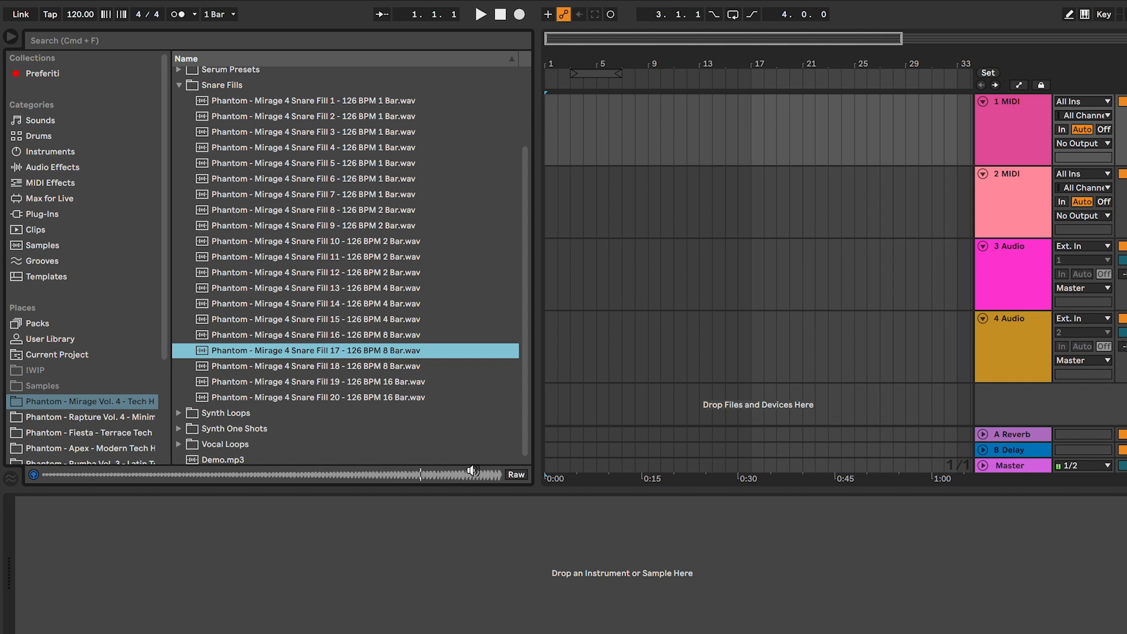
pyautogui.click(316, 380)
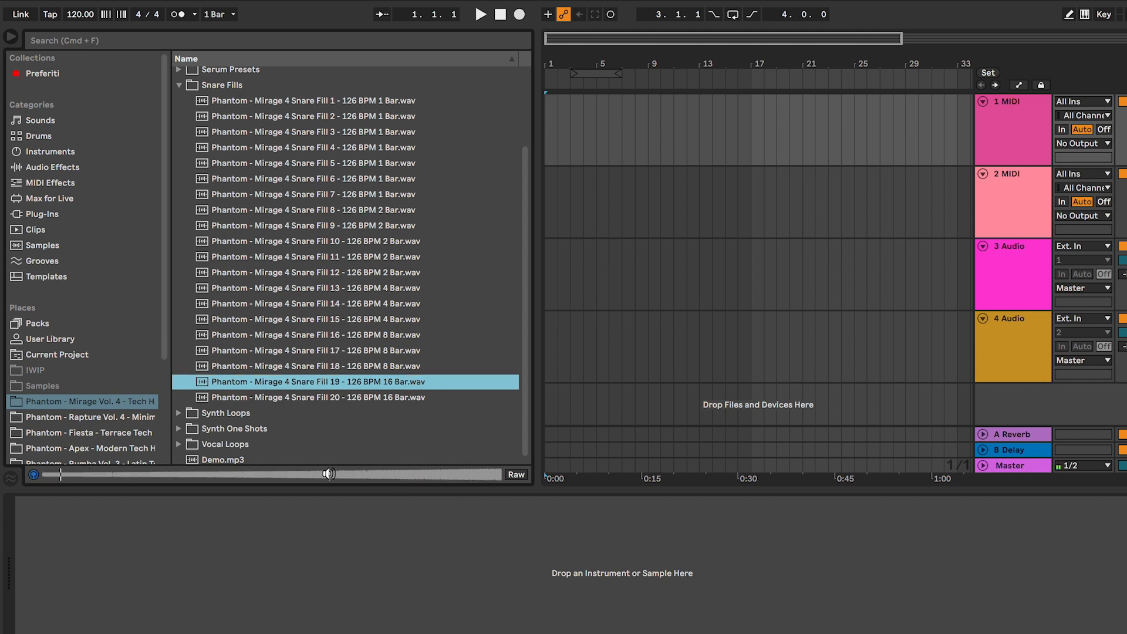
pyautogui.click(224, 84)
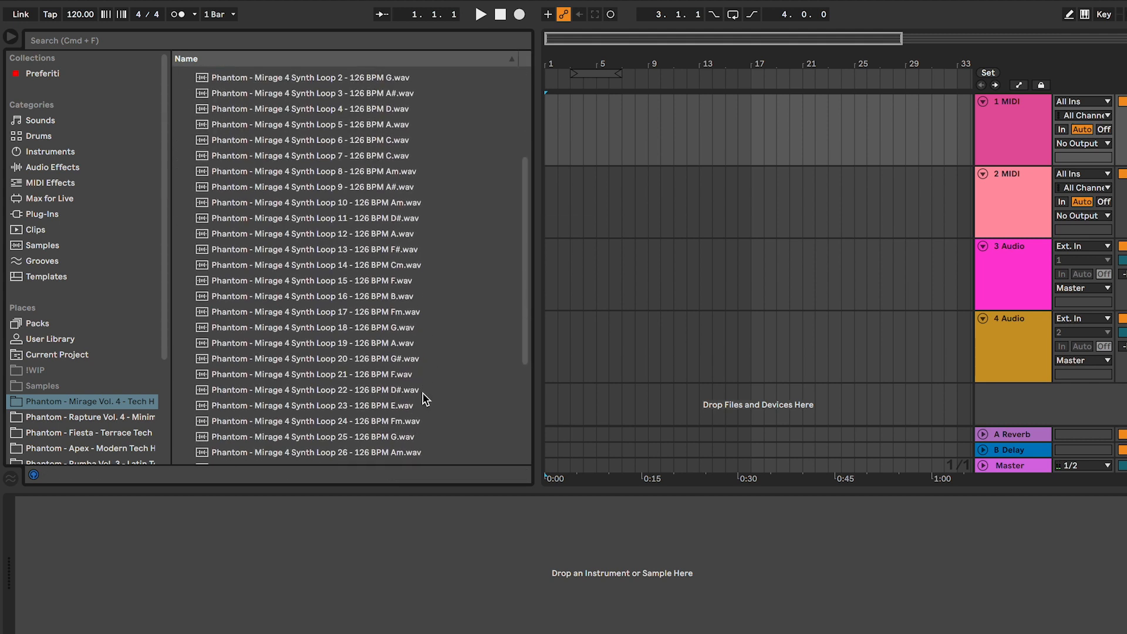
# Scroll through the Synth Loops MIDIs down to the Synth One Shots samples.
pyautogui.scroll(-3)
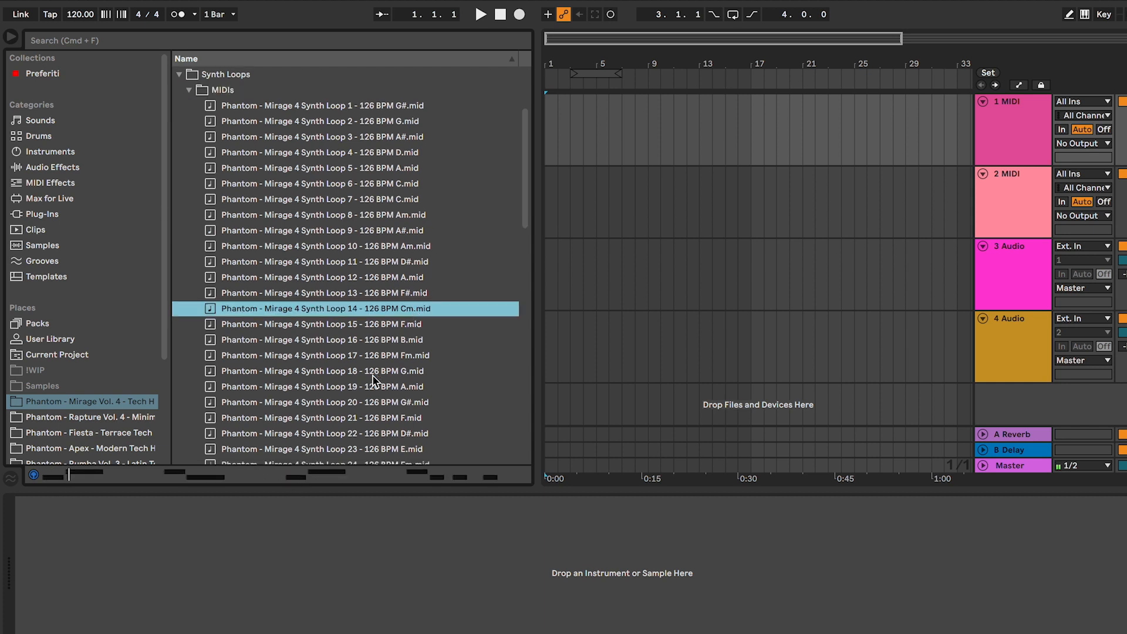
pyautogui.scroll(-3)
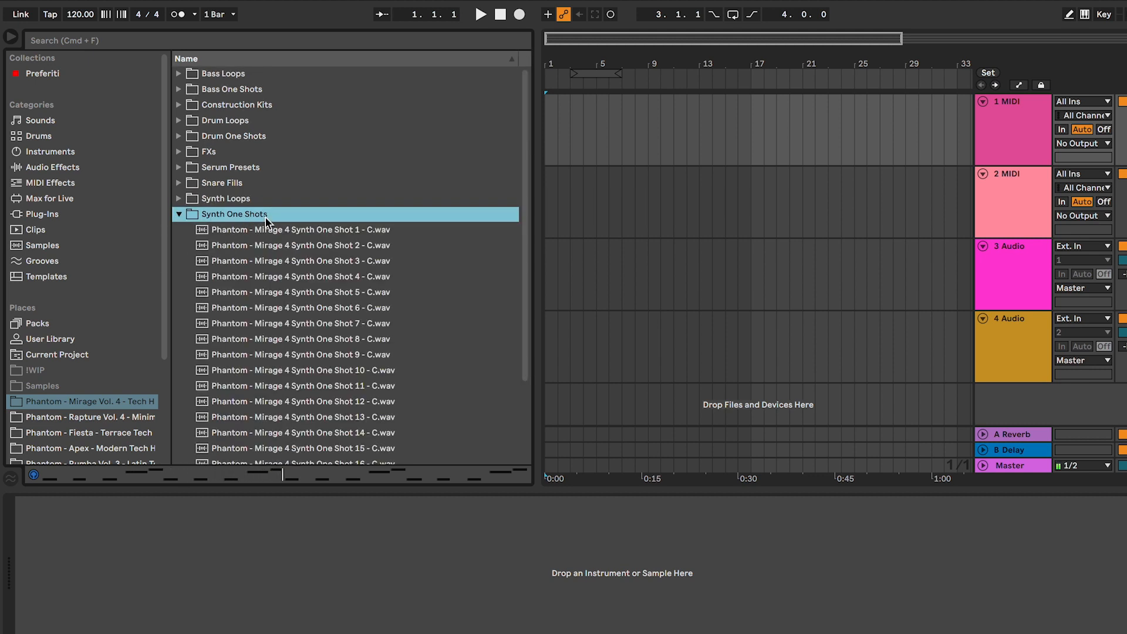
# Audition Vocal Loop 5, Vocal Loop 14 and another vocal loop sample.
pyautogui.scroll(-3)
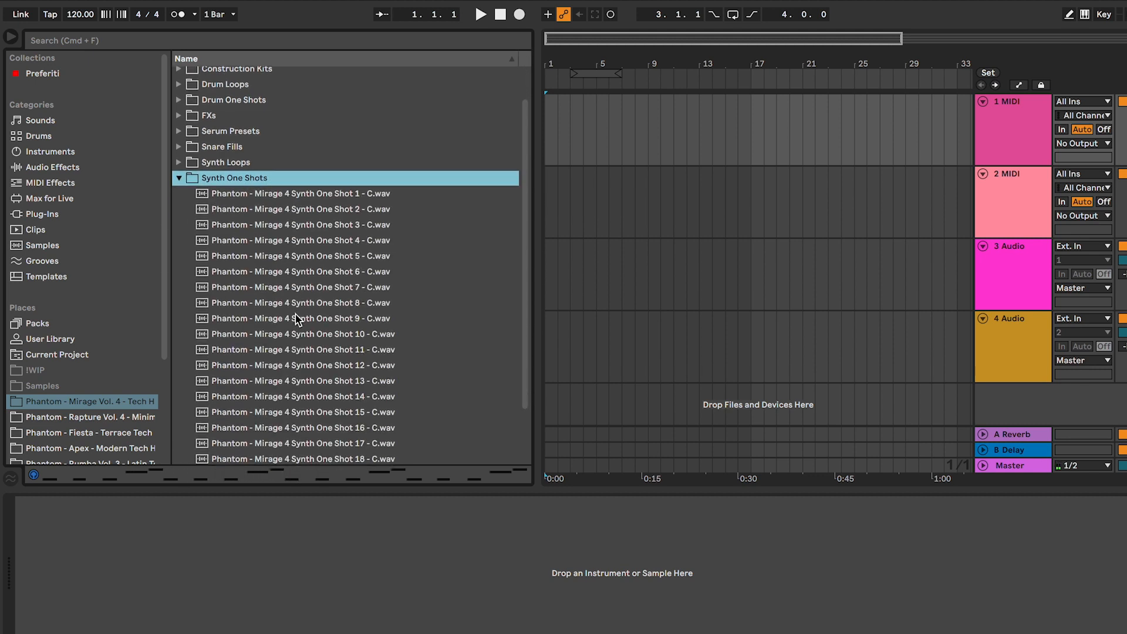
pyautogui.click(301, 396)
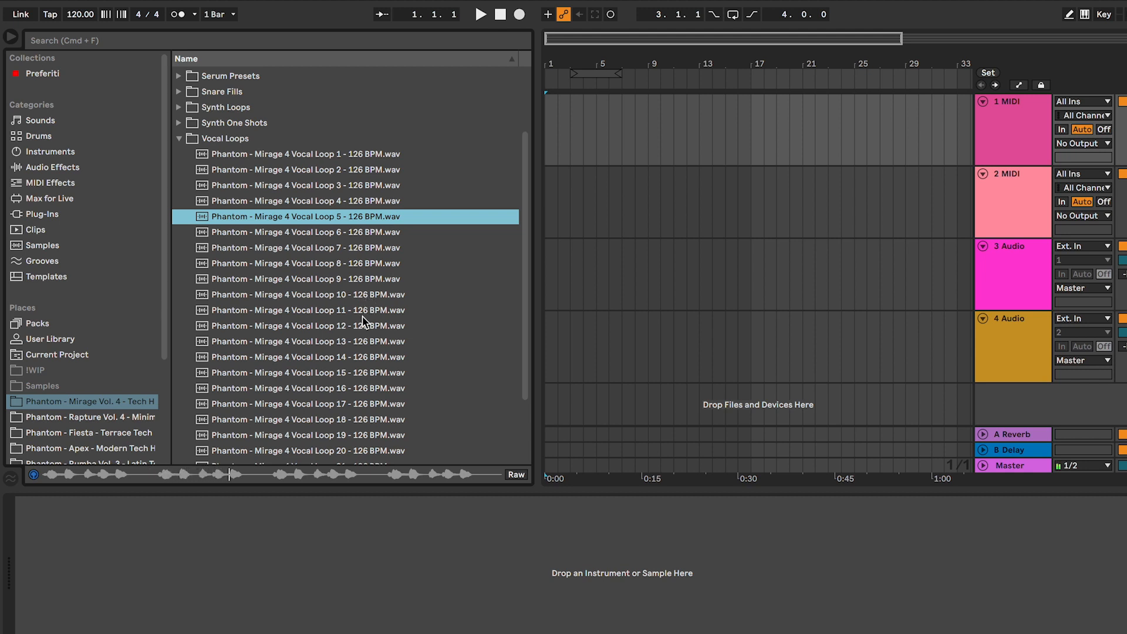
pyautogui.click(306, 325)
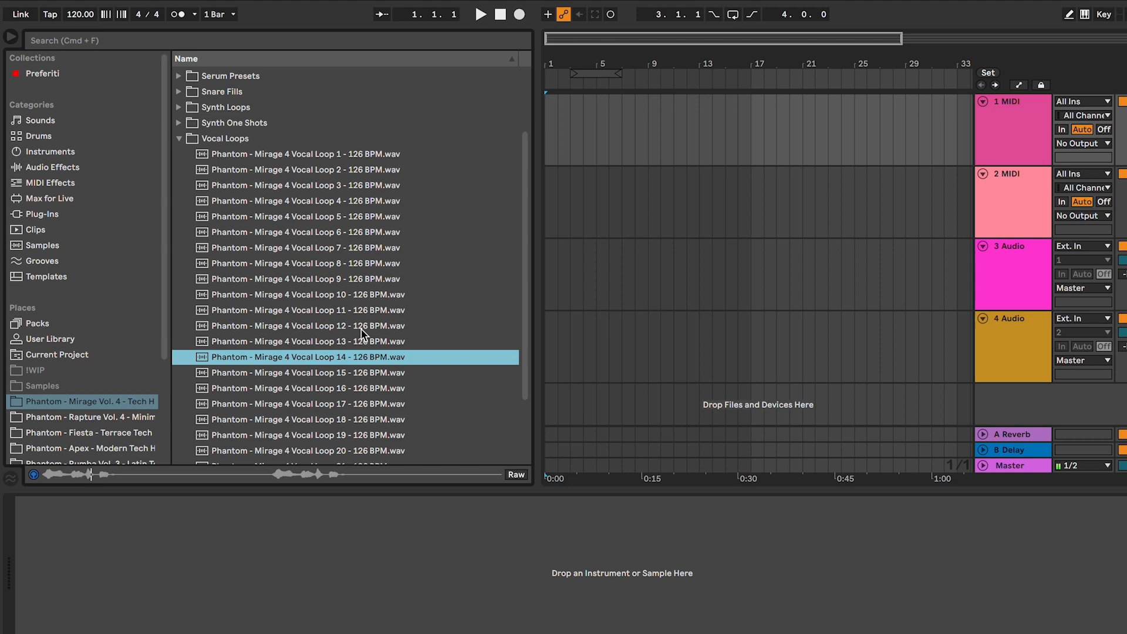
pyautogui.click(179, 139)
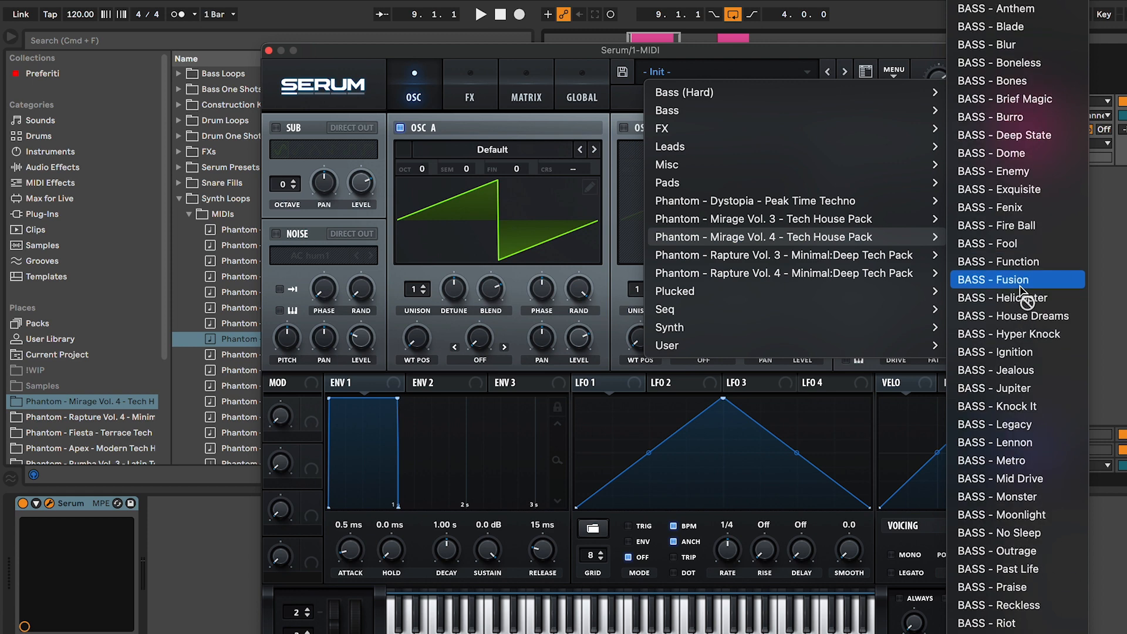
# Step through Serum bass presets Burro, Deep State and Dome over Bass Loop 6.
pyautogui.scroll(-3)
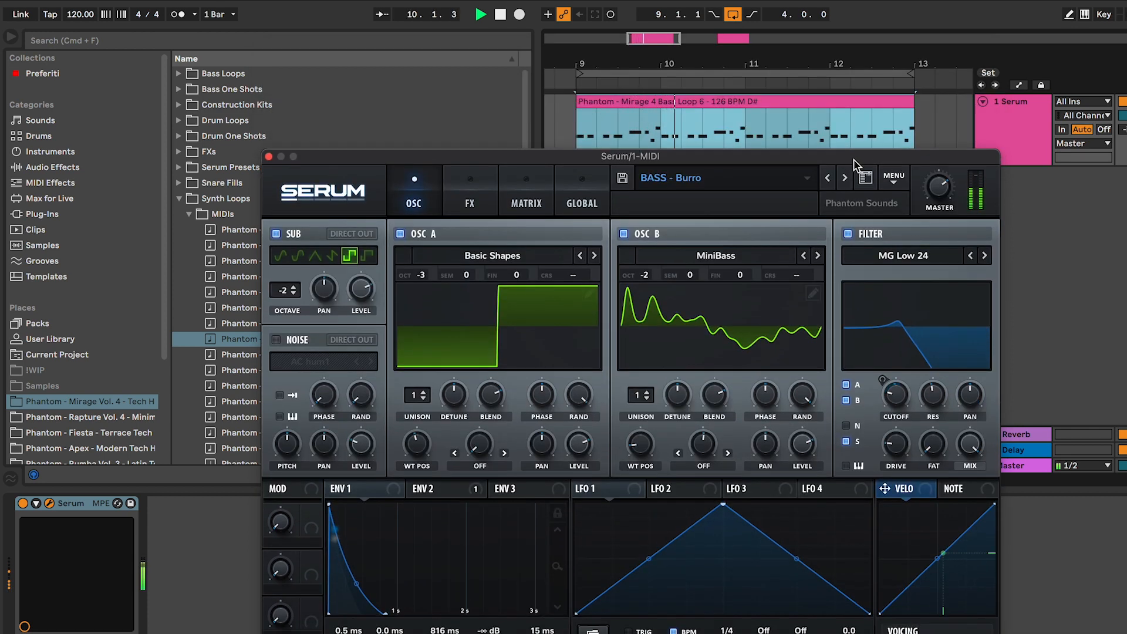
pyautogui.moveTo(847, 177)
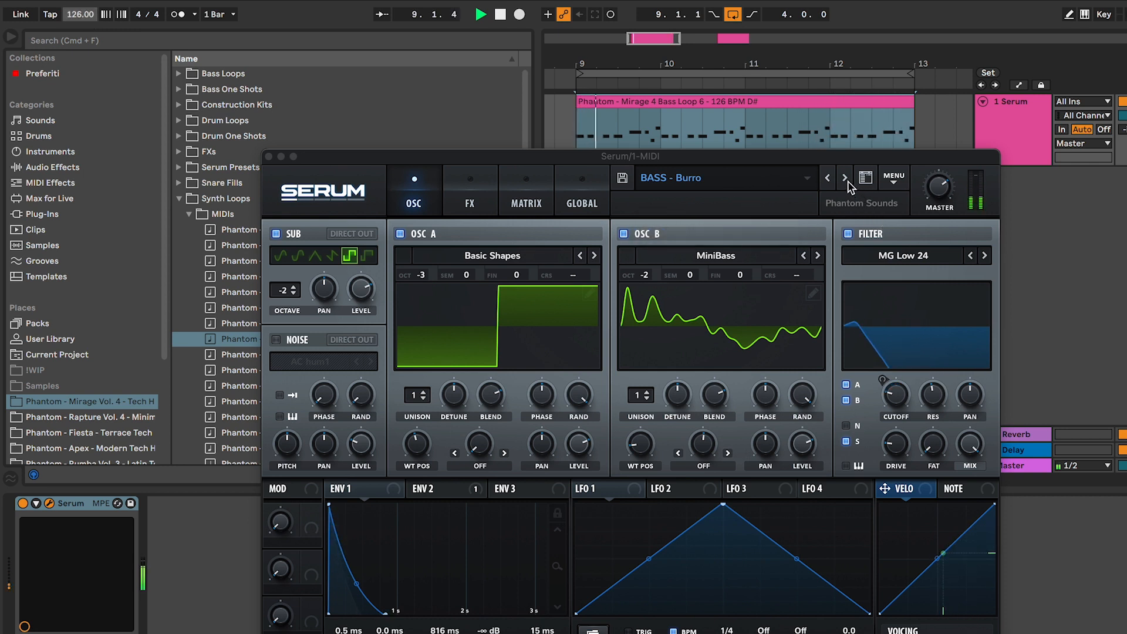
pyautogui.click(846, 177)
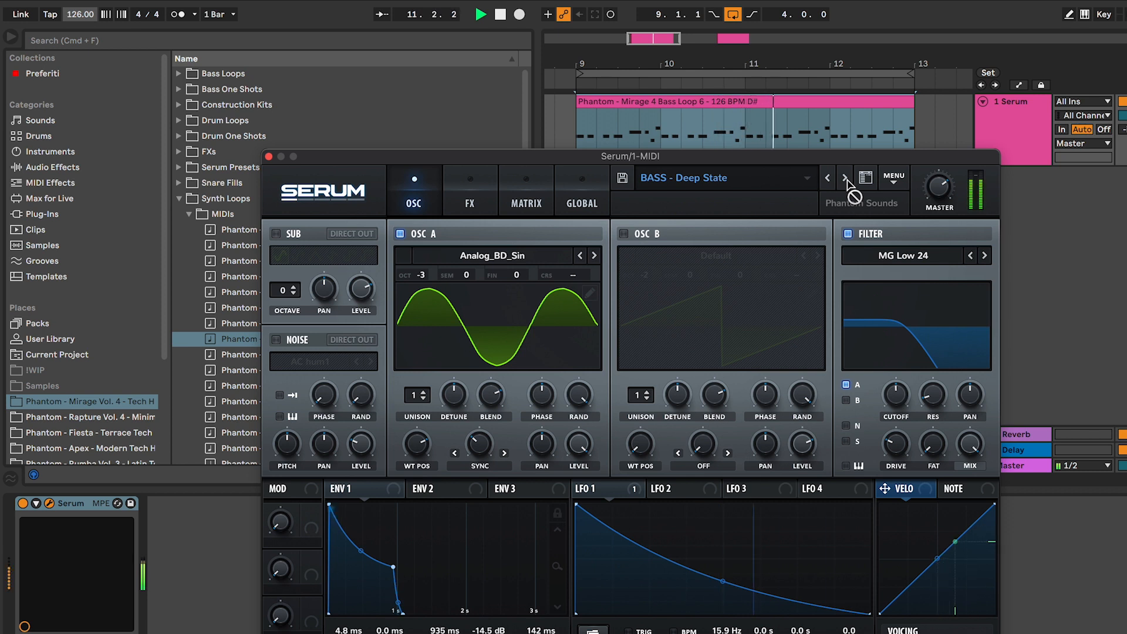
pyautogui.click(844, 177)
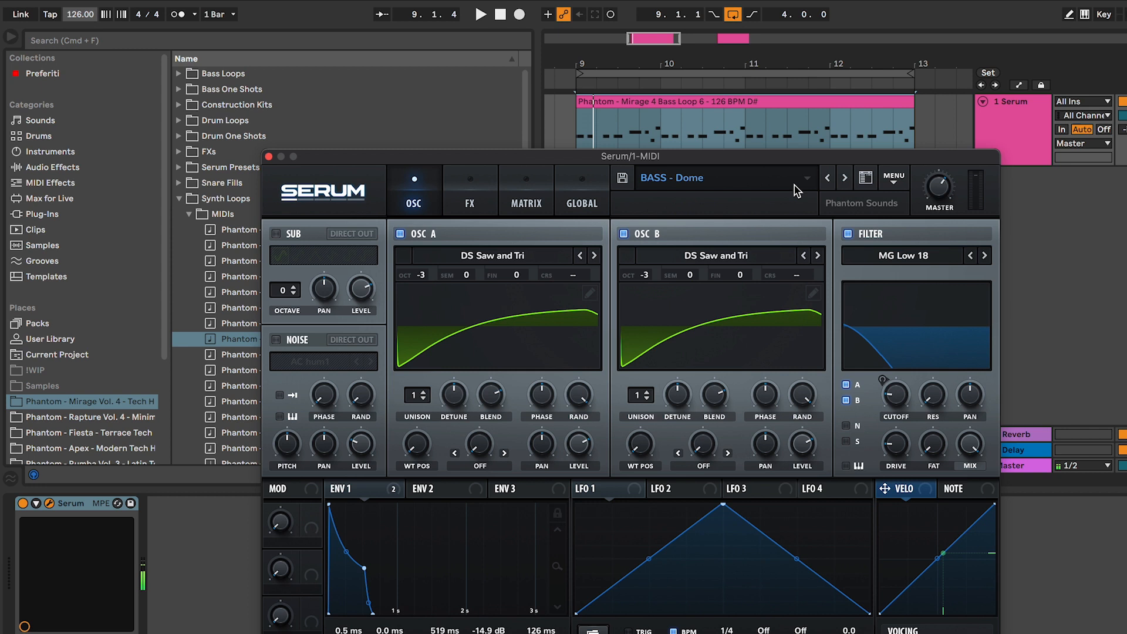
pyautogui.click(719, 177)
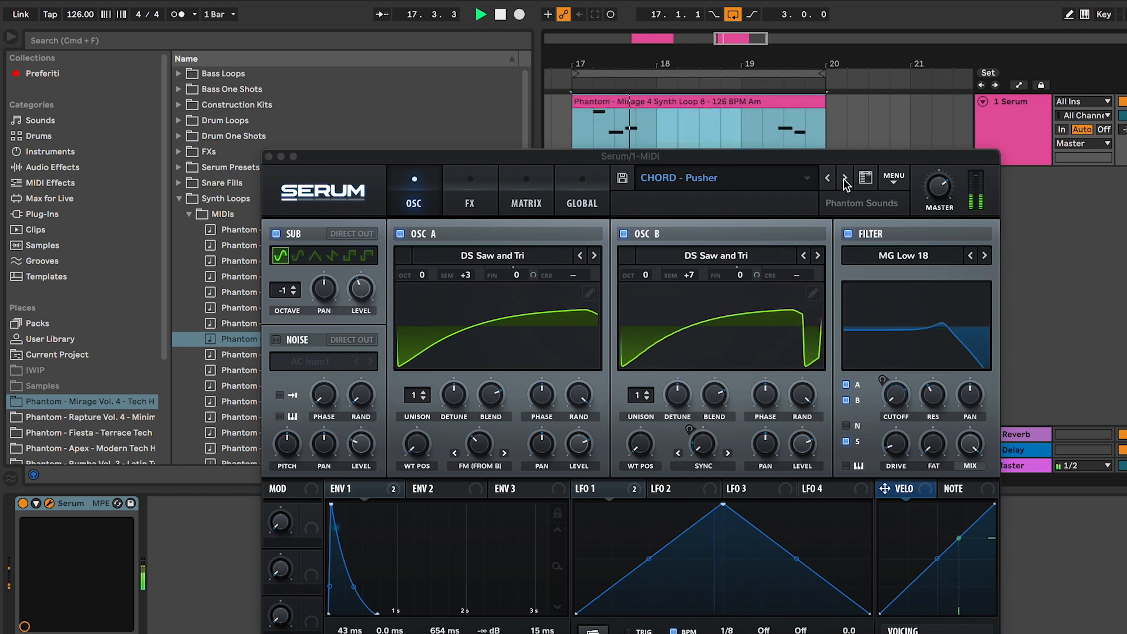
# Step through LEAD - Freedom and LEAD - Freeze over Synth Loop 8, landing on LEAD - Ghosts.
pyautogui.click(846, 177)
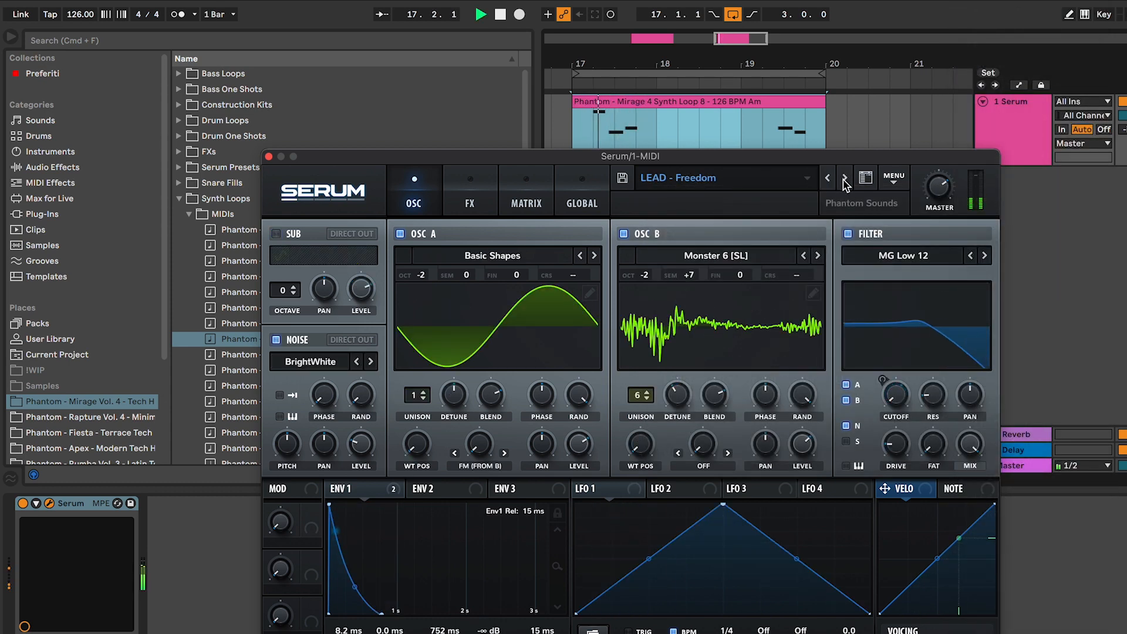
pyautogui.click(846, 177)
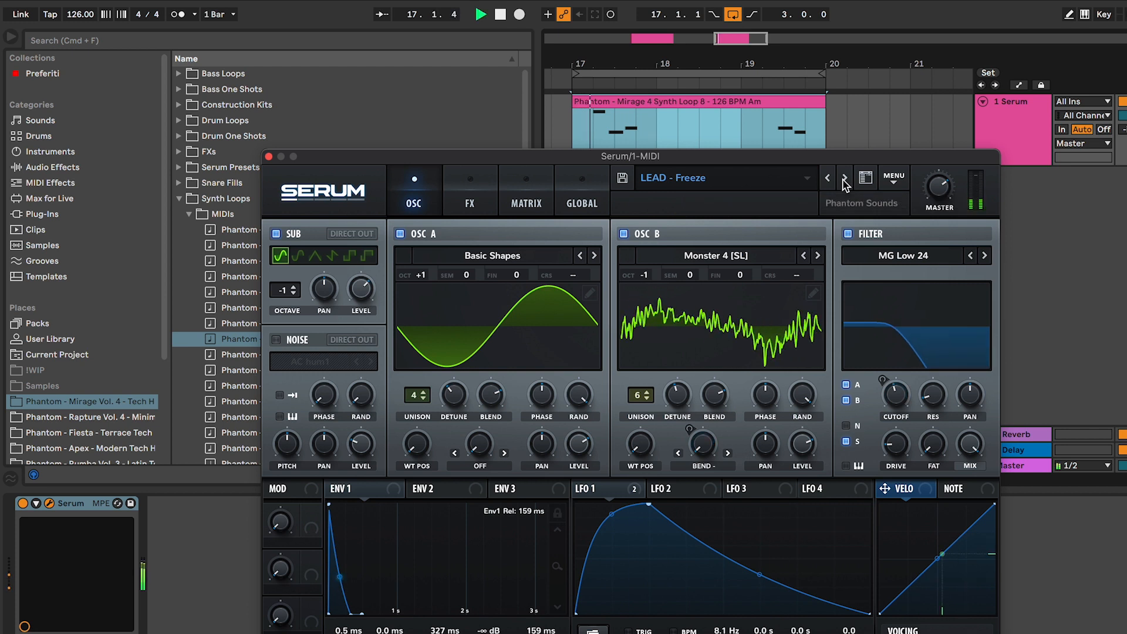
pyautogui.click(845, 181)
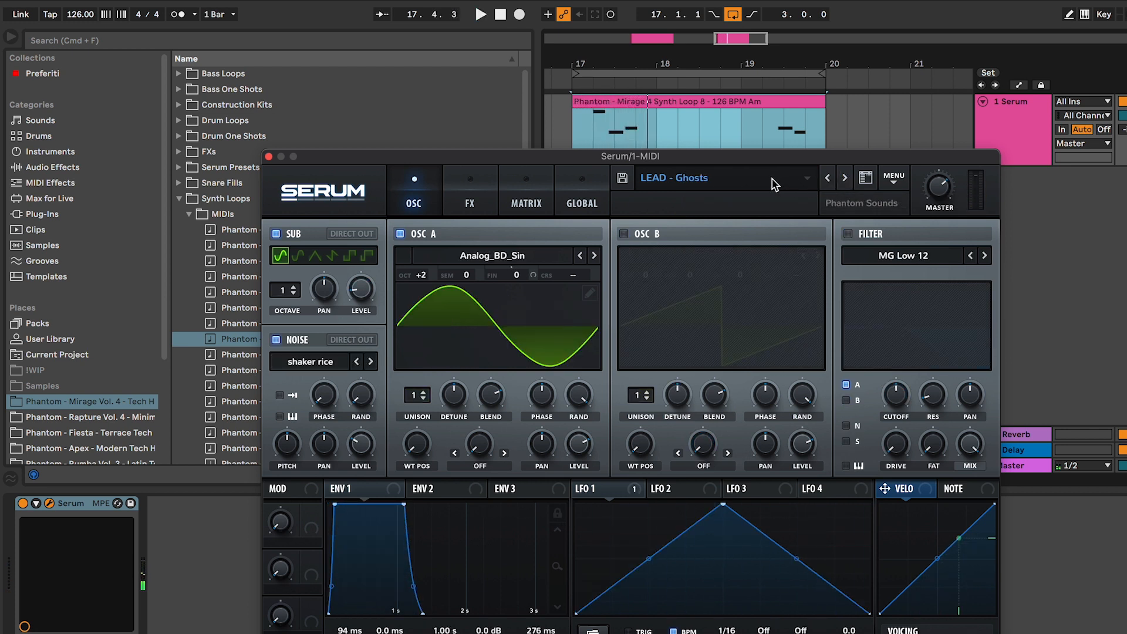
# Load PLUCK - Dreams from the Mirage Vol. 4 preset list, then advance to PLUCK - Future.
pyautogui.click(726, 177)
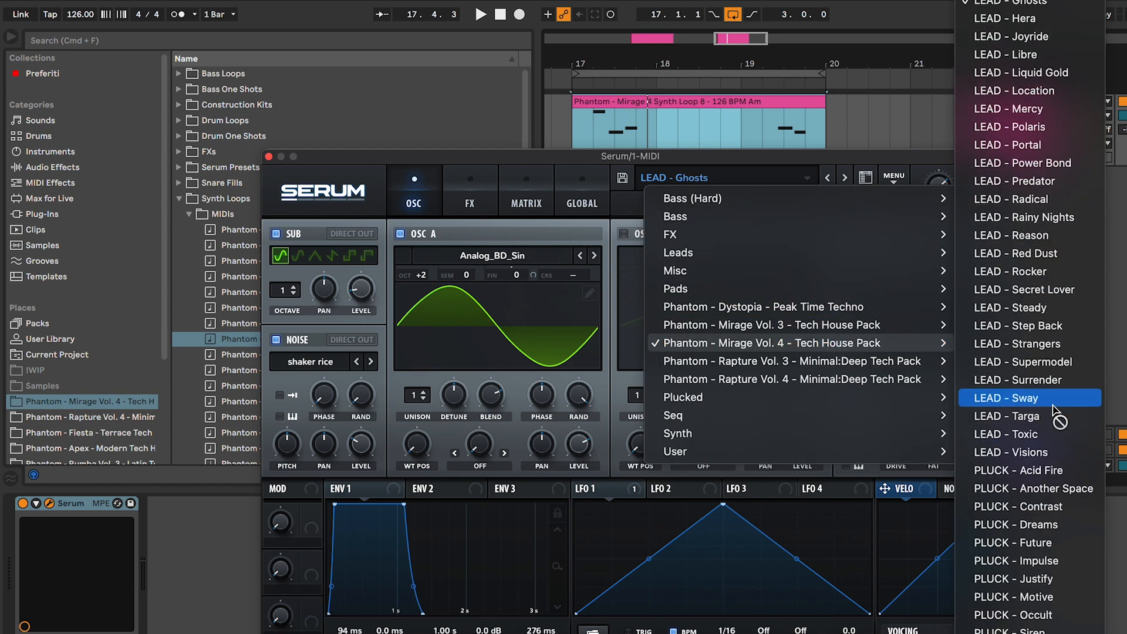
pyautogui.moveTo(1029, 506)
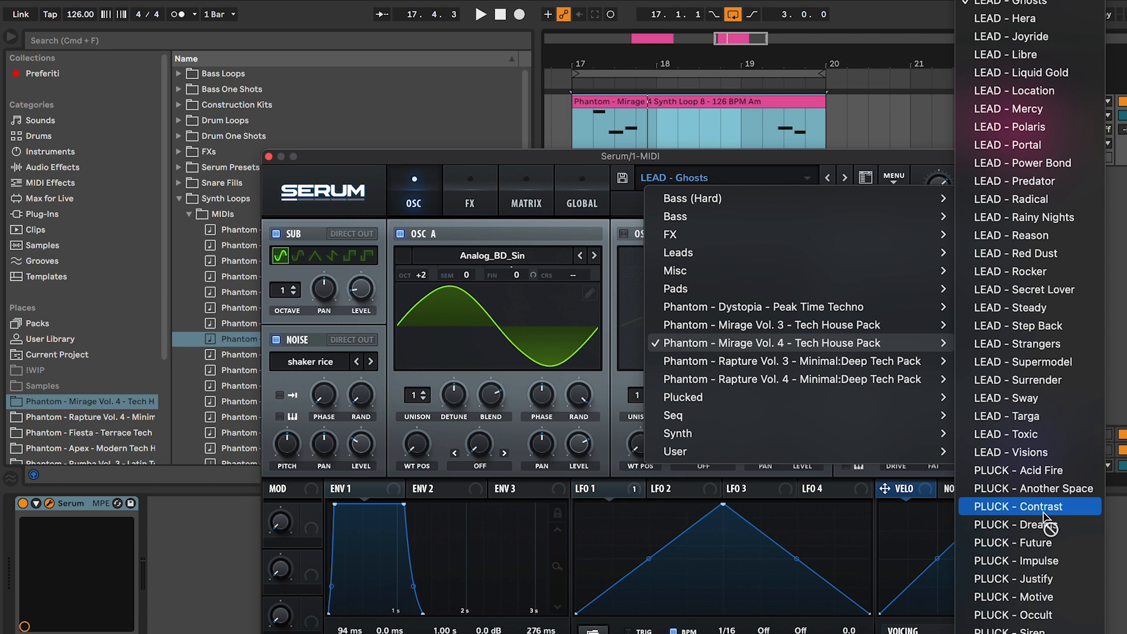
pyautogui.click(1016, 524)
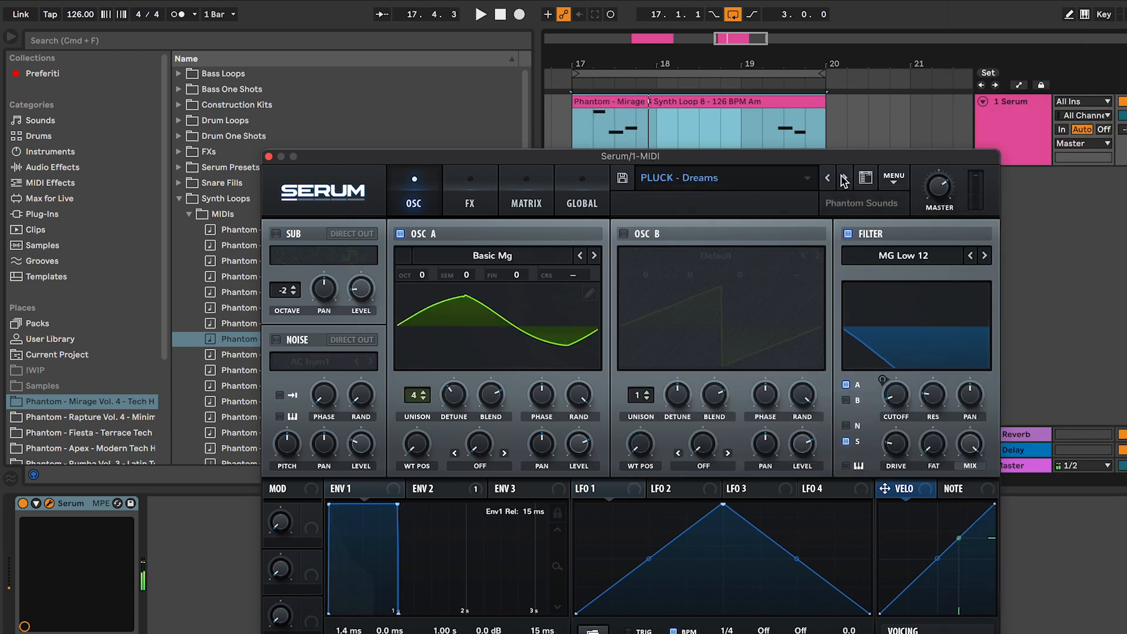
pyautogui.click(845, 178)
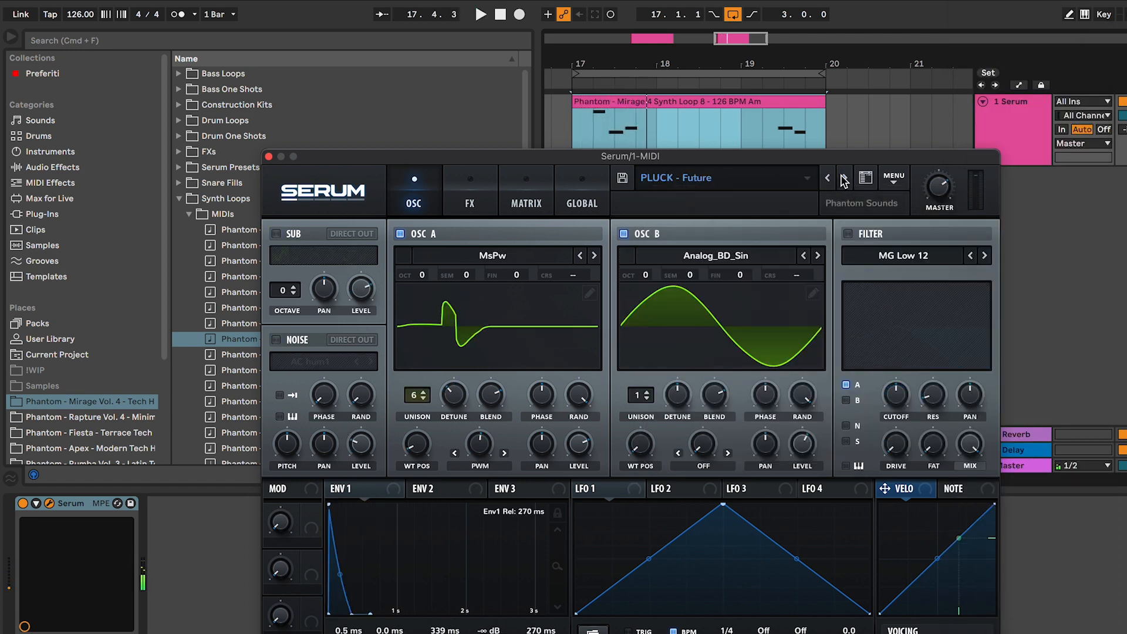